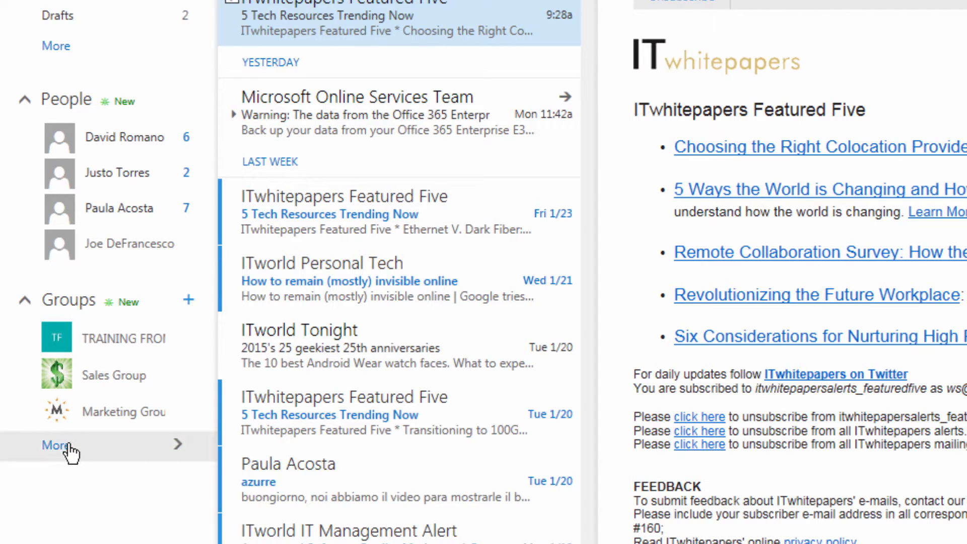
mouse_move(81, 454)
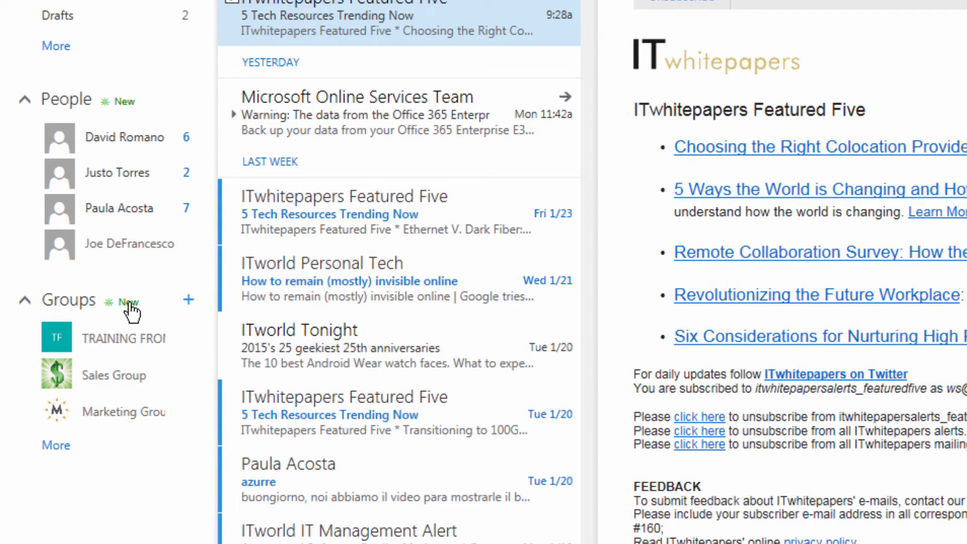
Start creating a new group from the Groups section of the navigation pane
click(129, 302)
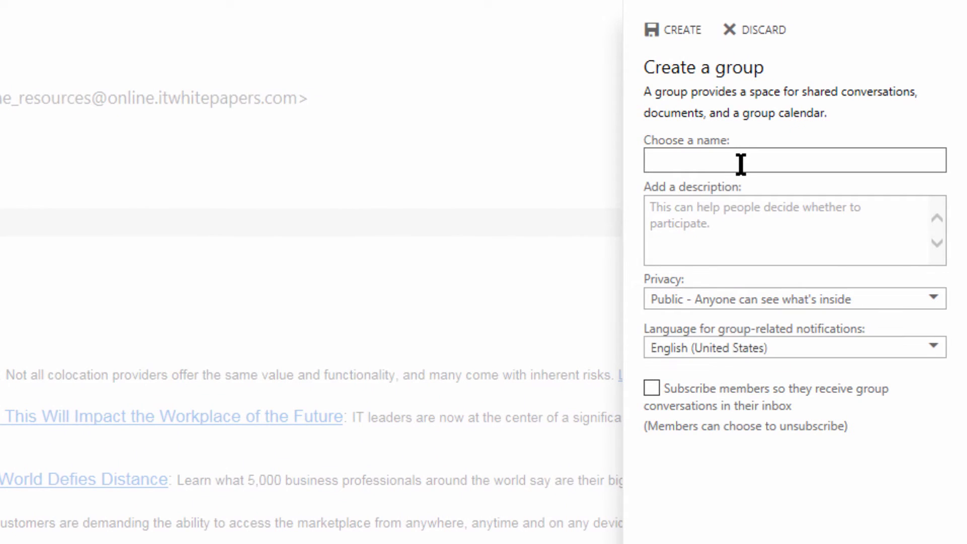
Name the group Project X, describe it as a cool new flight simulator project, and subscribe members
click(741, 160)
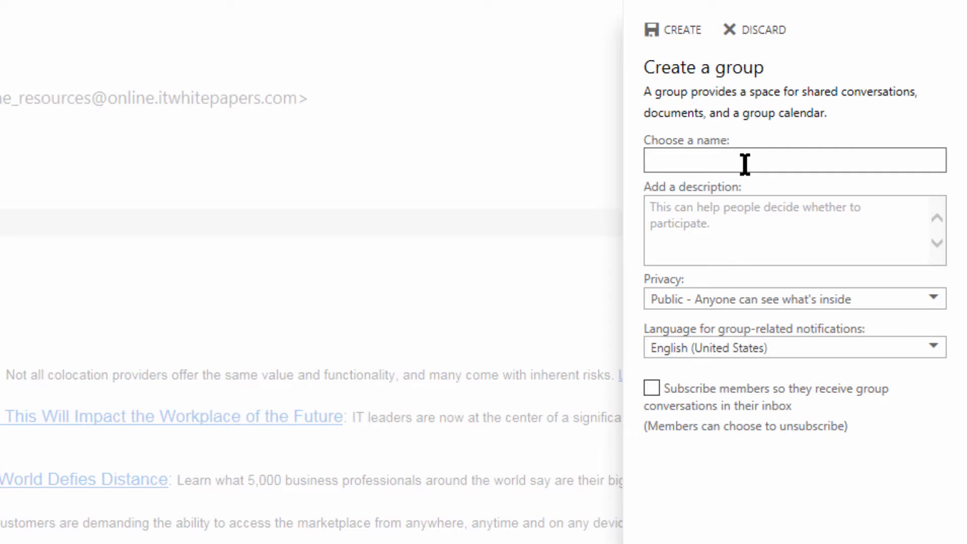
text(P)
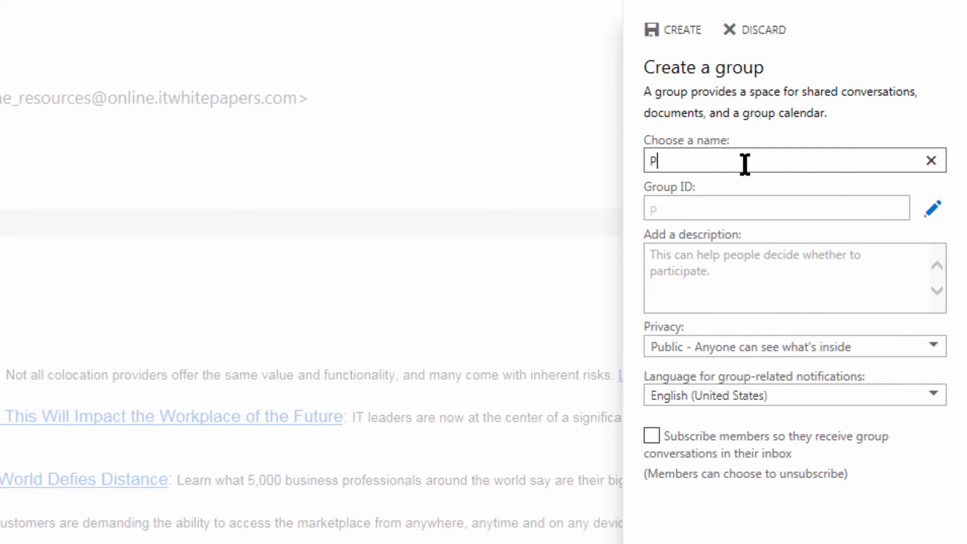
text(roject)
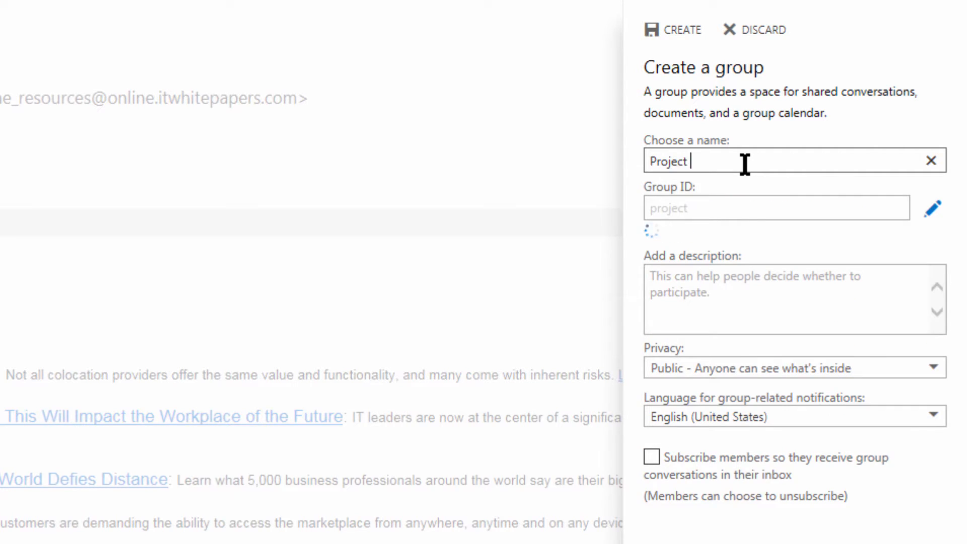
text(X)
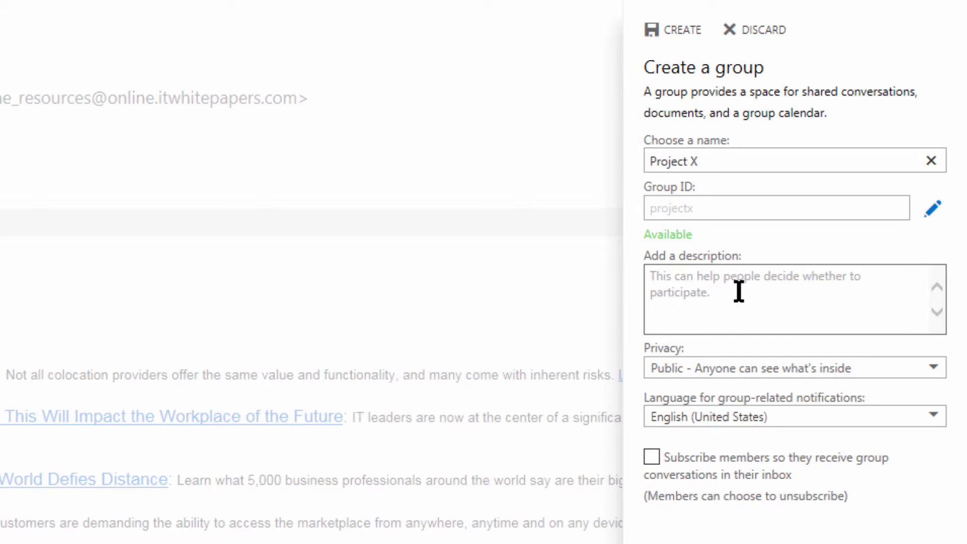
text(Cool new flight si)
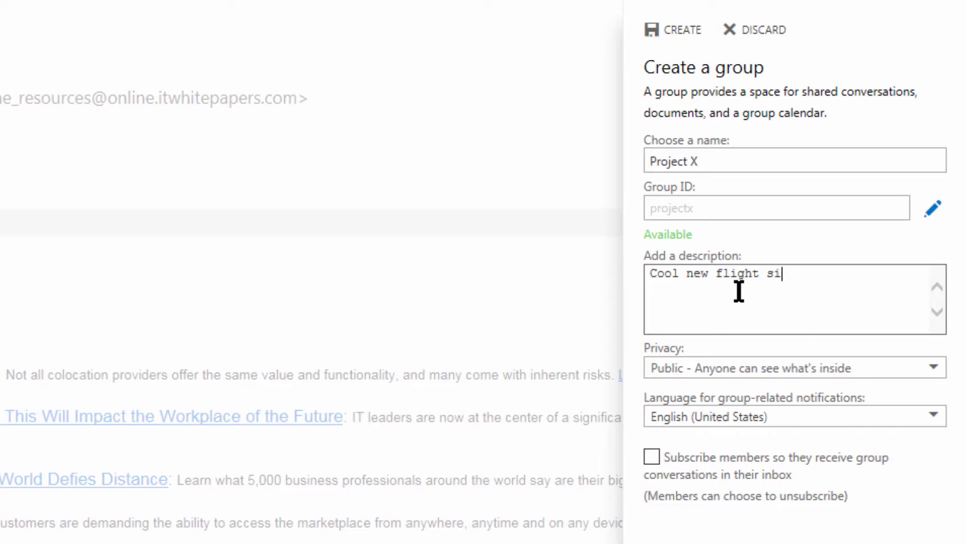
text(mulator pro)
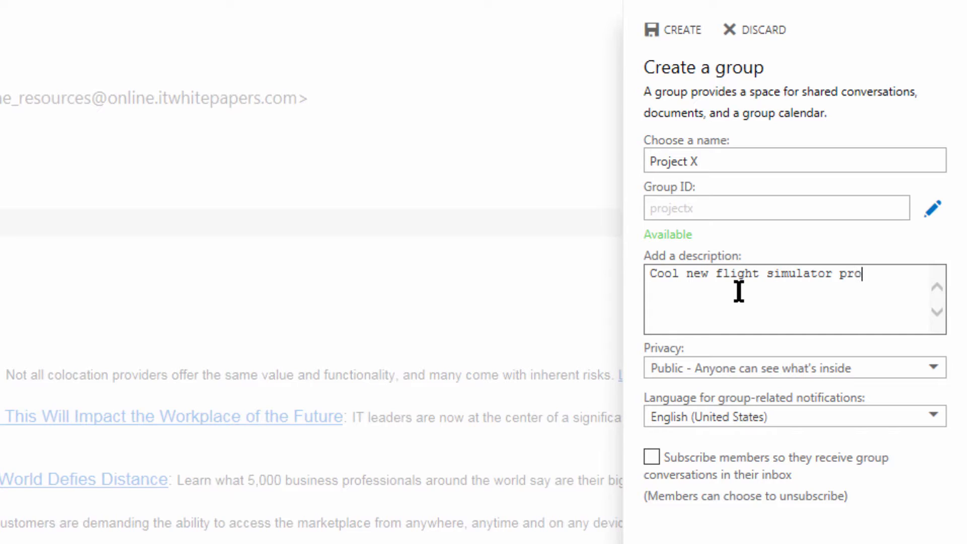
text(ject!)
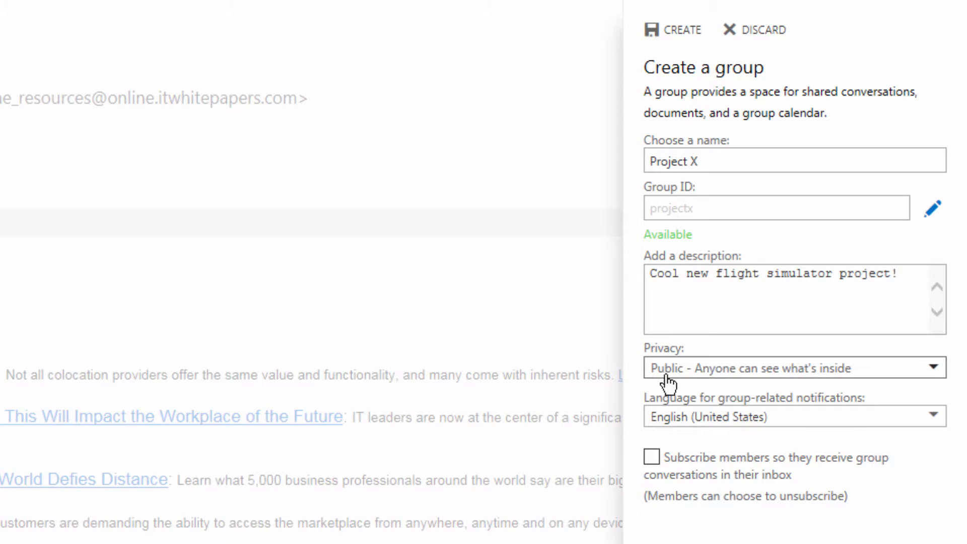
mouse_move(902, 375)
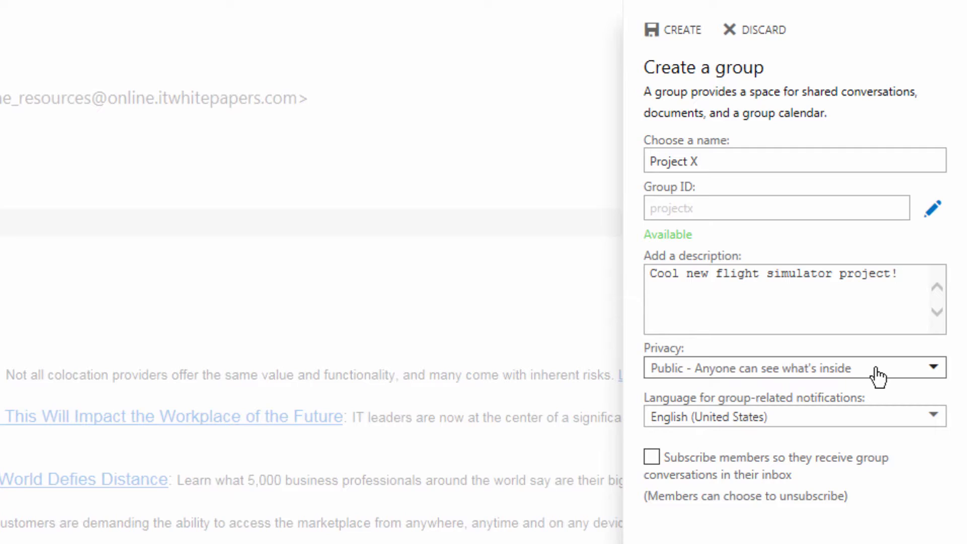
mouse_move(874, 380)
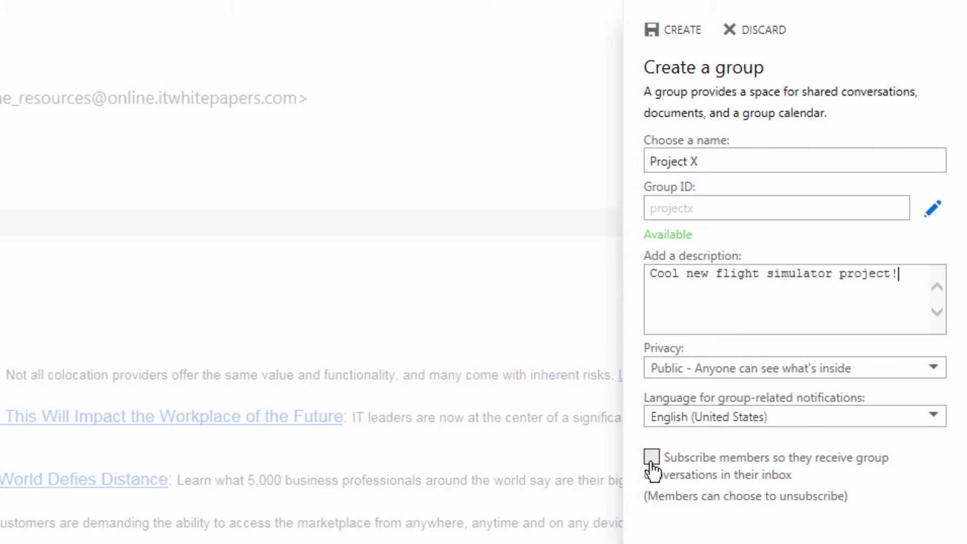
click(651, 458)
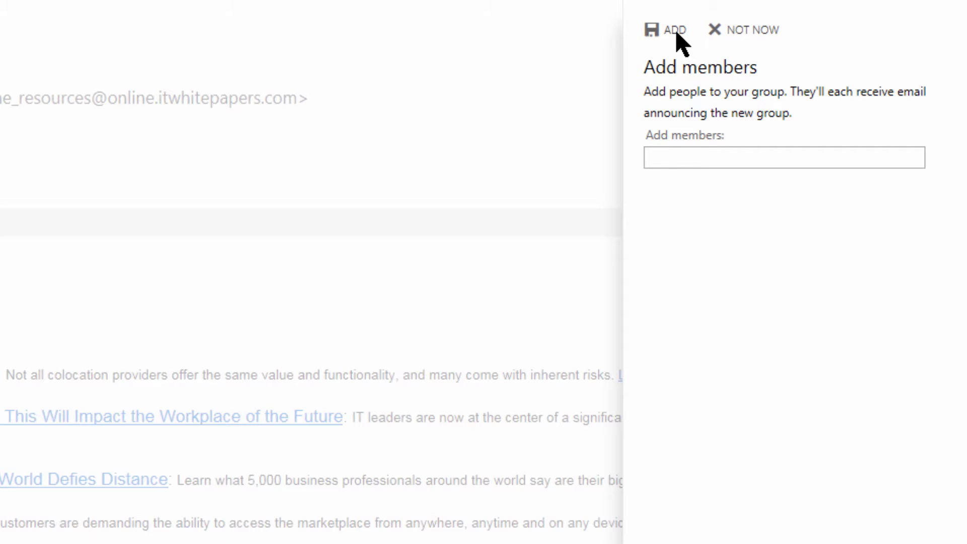
Add colleagues matching 'jim' and 'mi' as members and confirm the additions
text(jim)
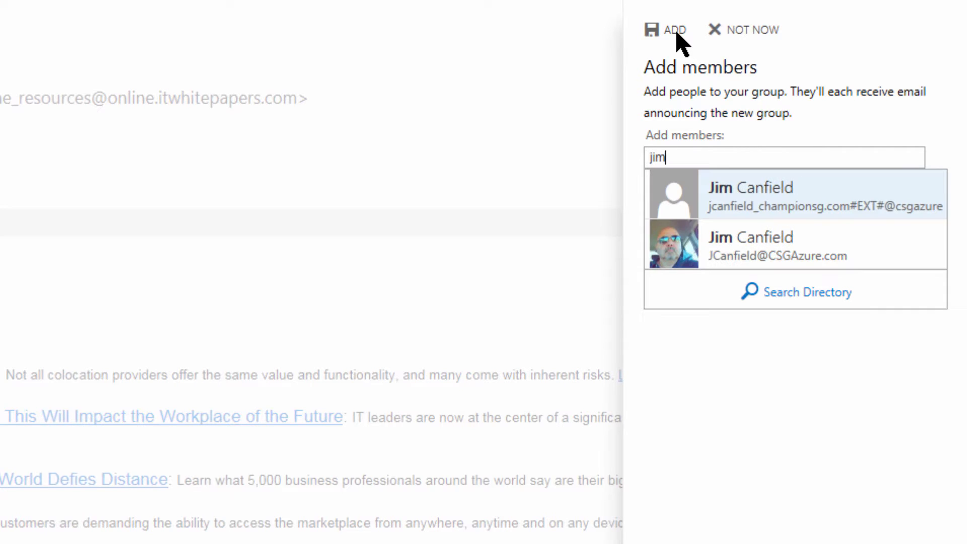
click(750, 194)
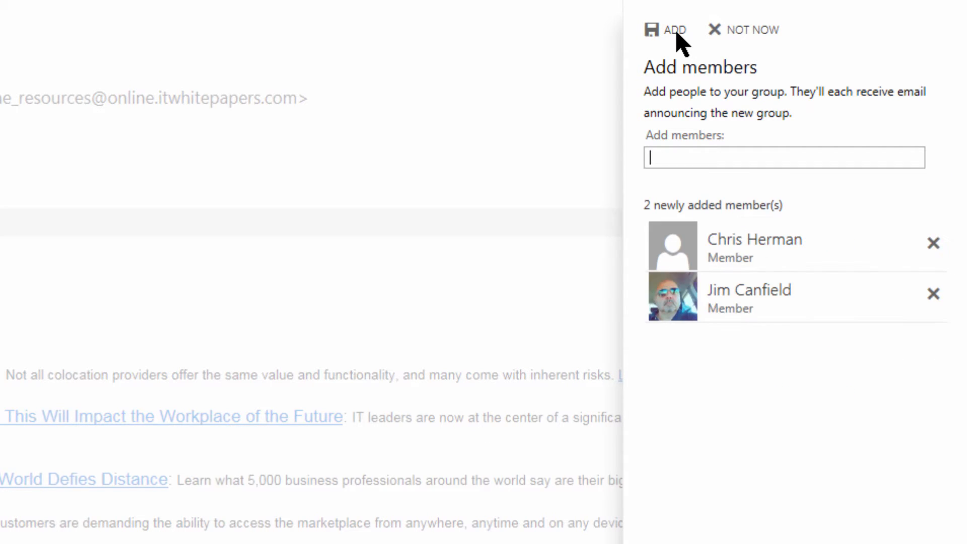
text(mi)
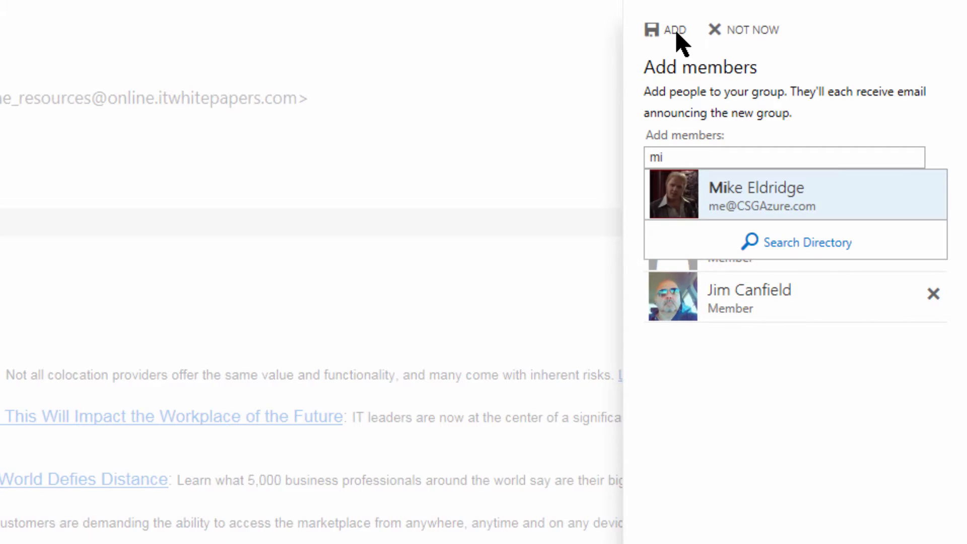
click(756, 193)
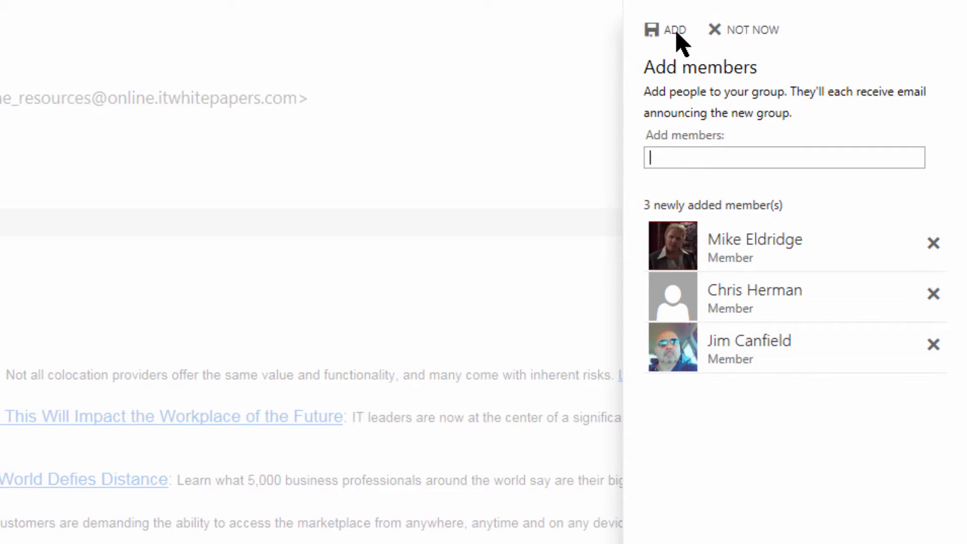
click(676, 29)
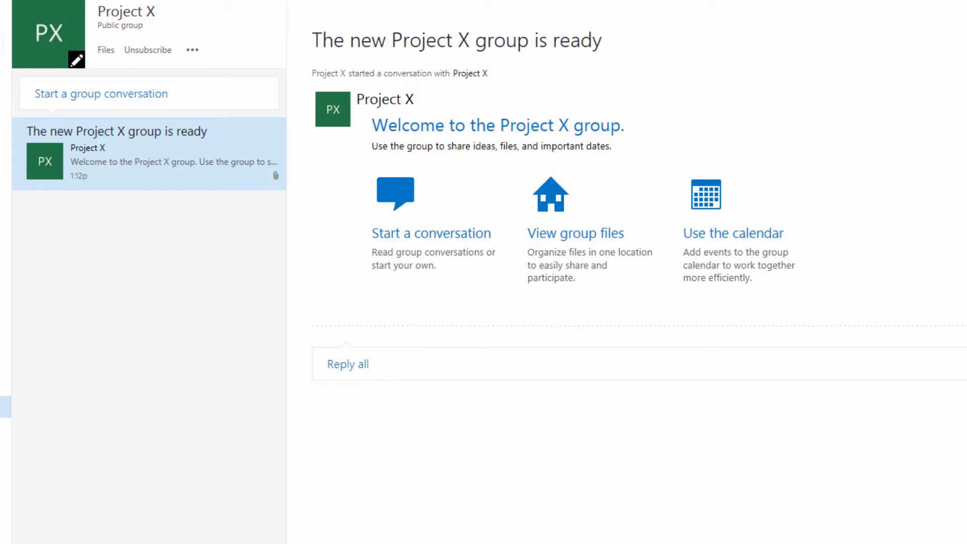
mouse_move(793, 72)
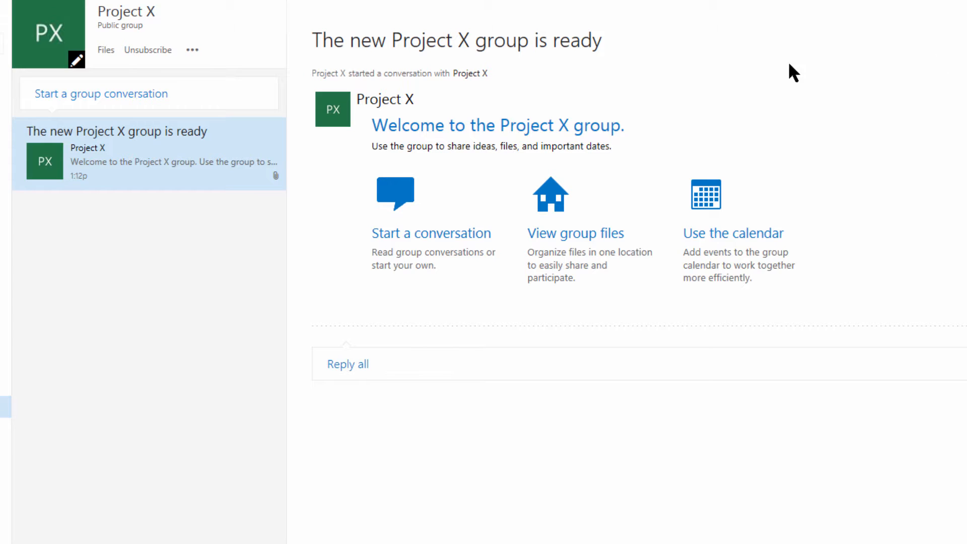
Send a new group conversation reading 'Welcome to the project!'
click(191, 50)
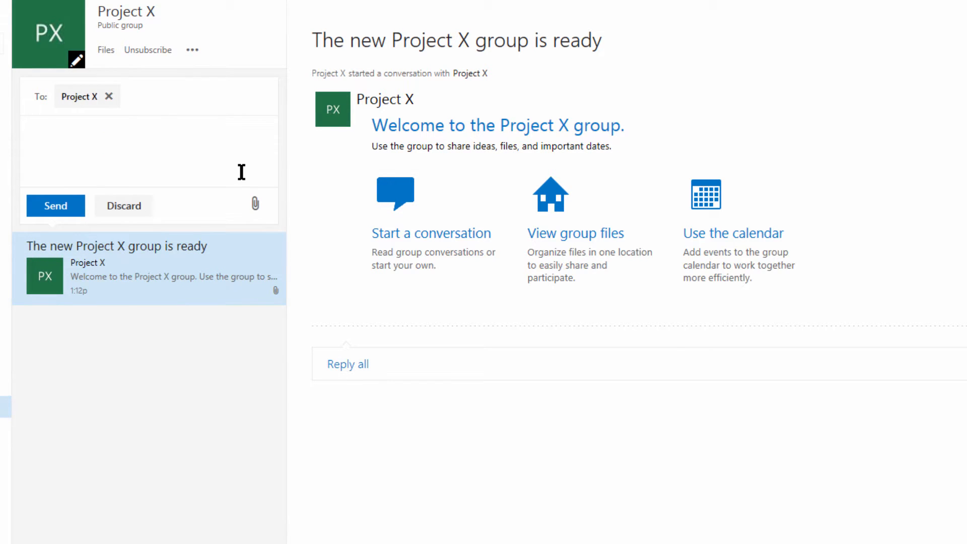
text(Welcome to the projec)
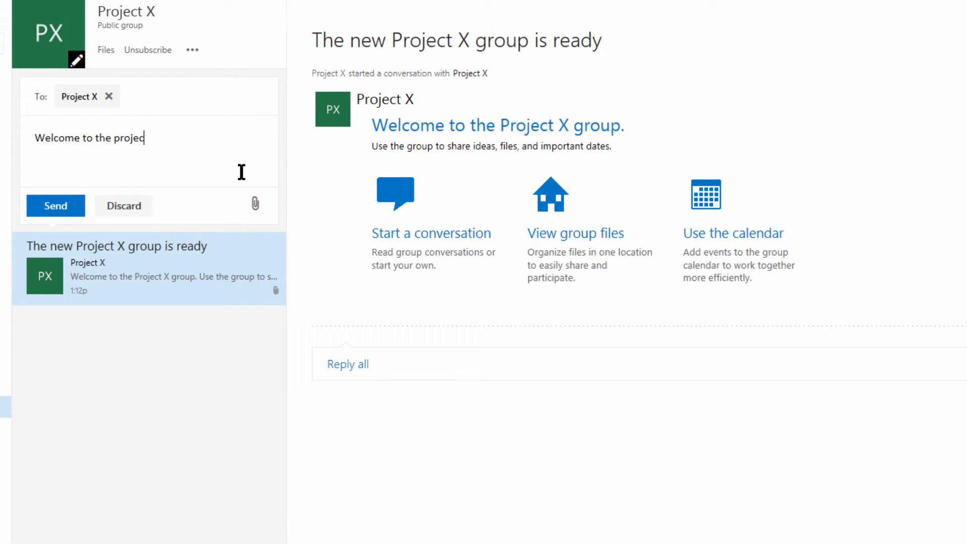
text(t!)
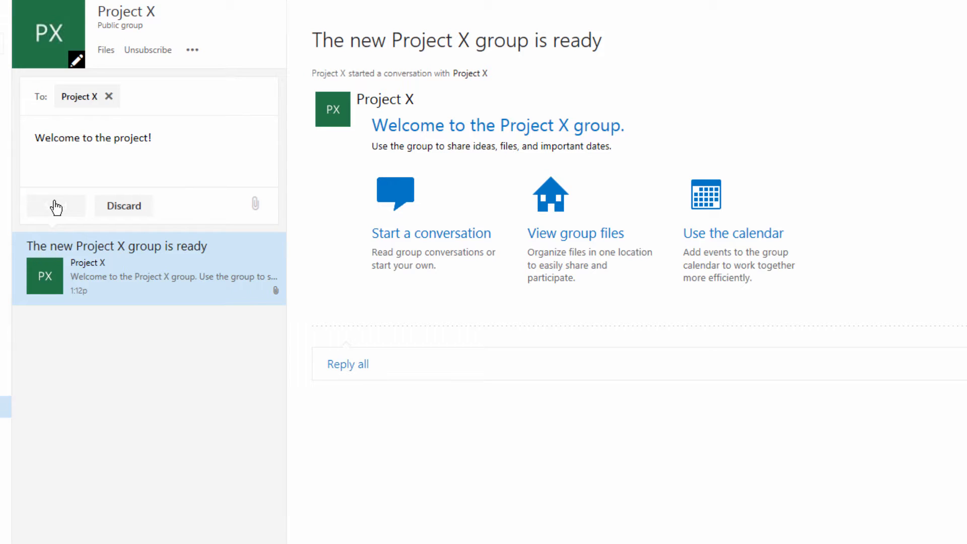
click(56, 205)
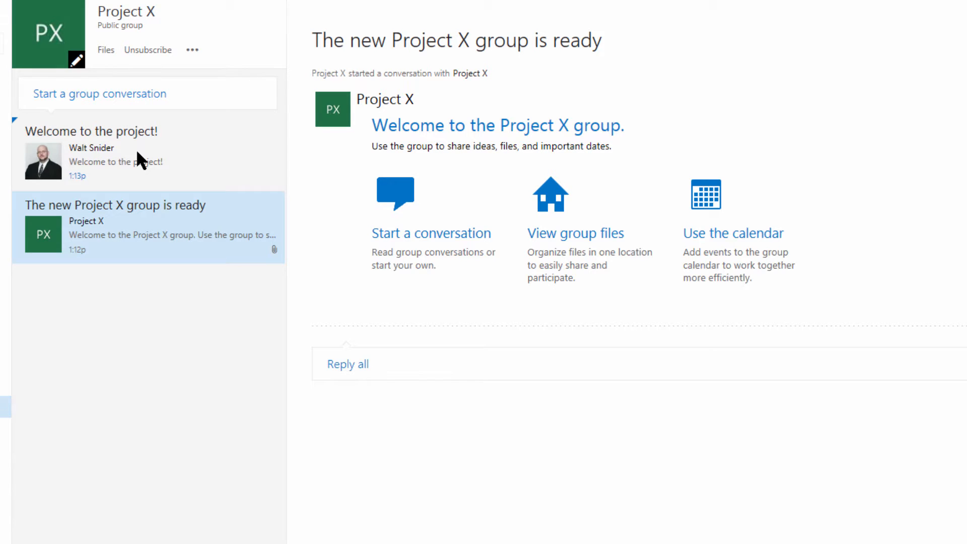
Reply all with 'Hey, thanks!' in the Welcome to the project! thread
click(91, 131)
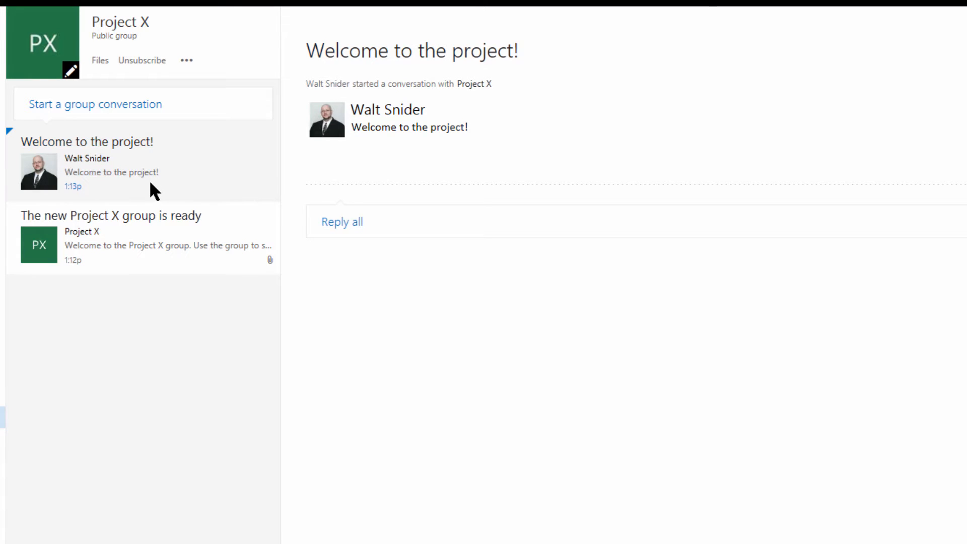
click(342, 222)
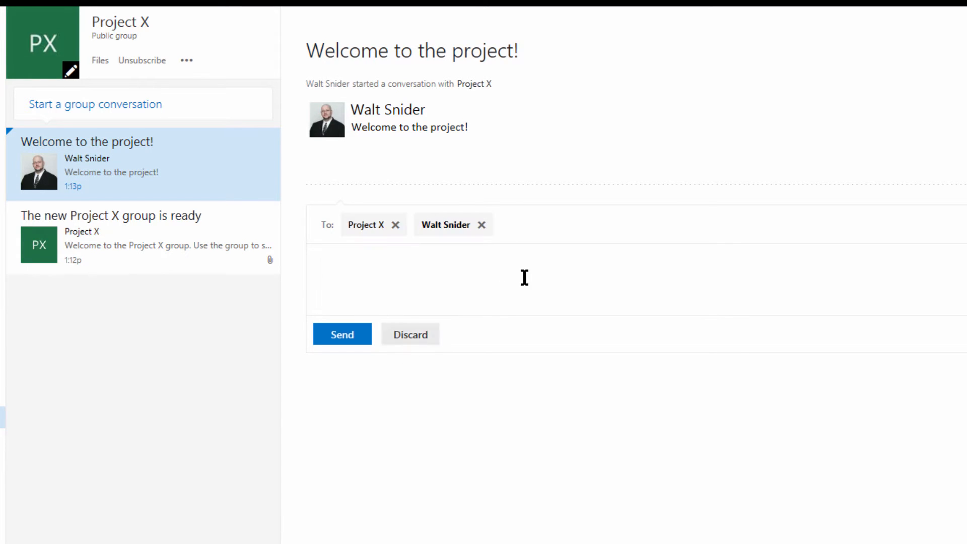
text(TH)
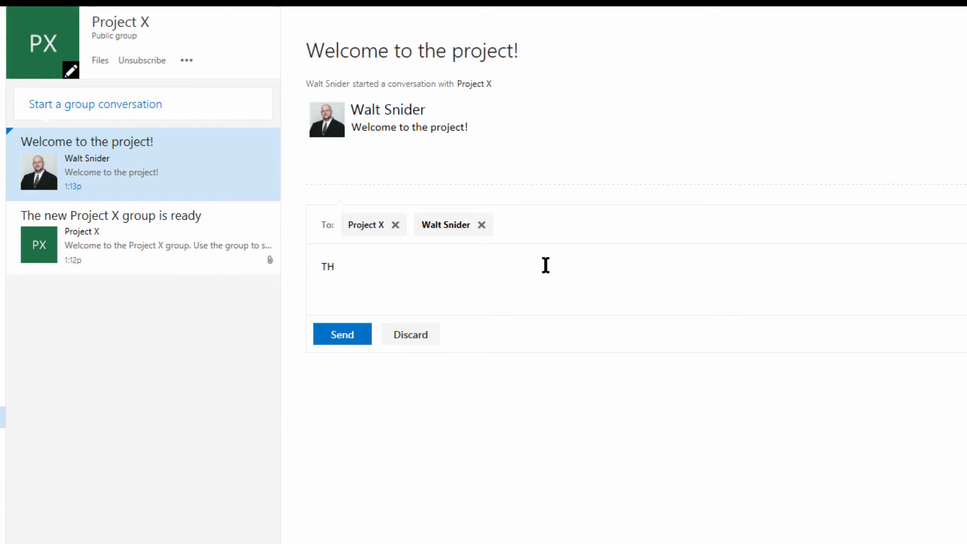
text(Hey, thanks!)
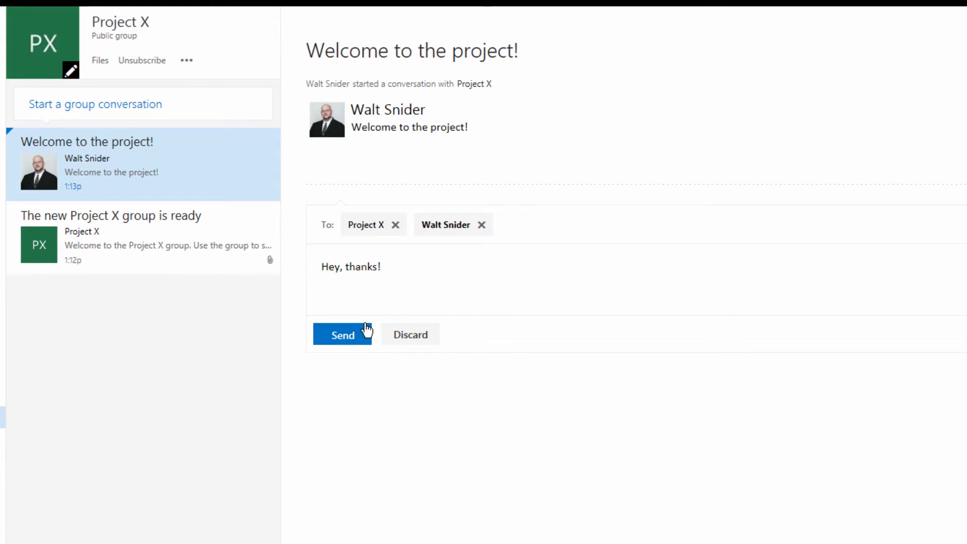
click(343, 335)
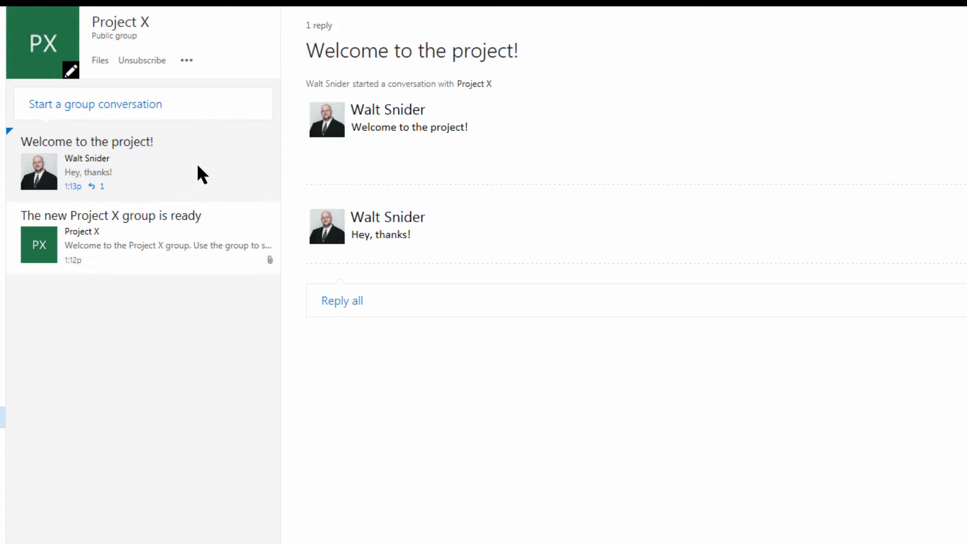
Reopen the welcome conversation to view its 'Hey, thanks!' reply
click(142, 163)
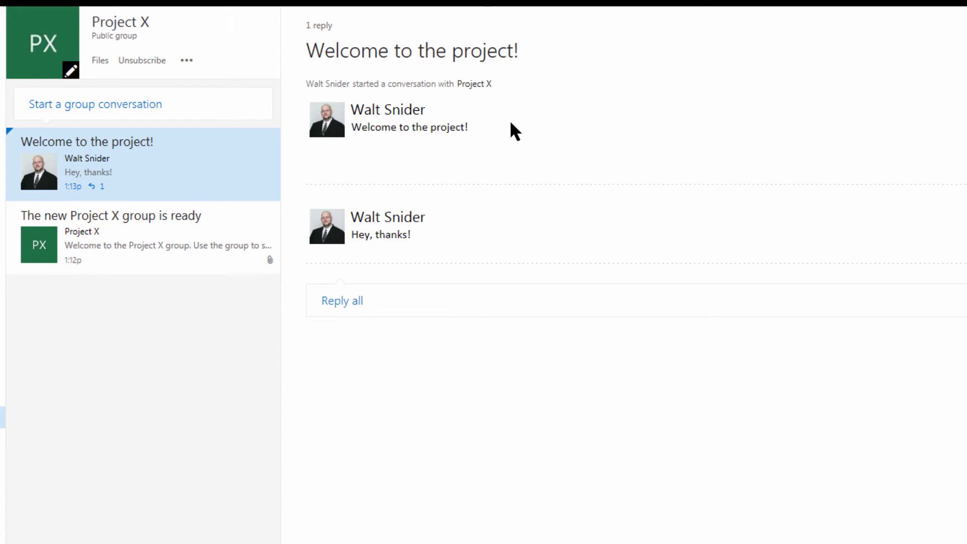
mouse_move(540, 395)
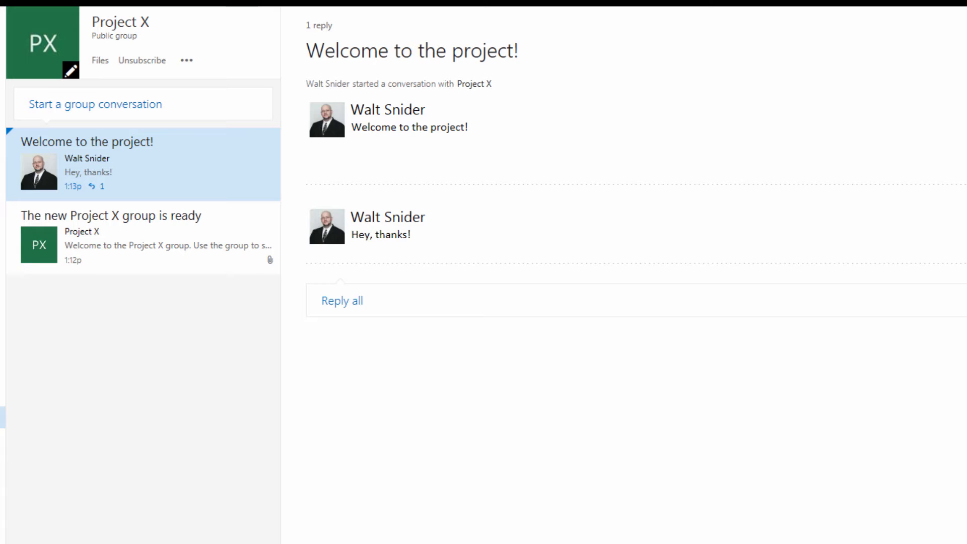
mouse_move(183, 61)
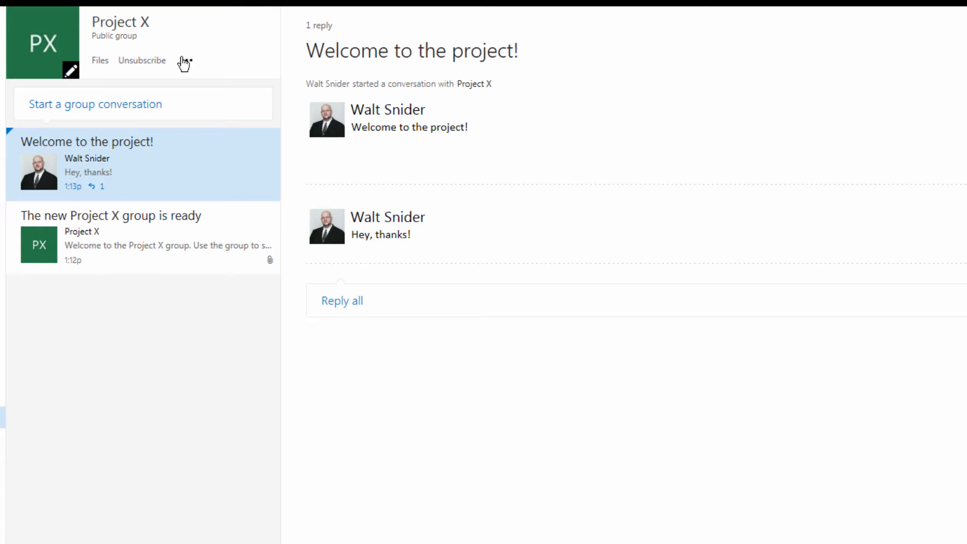
Switch to the group calendar and show only the Project X calendar
click(187, 61)
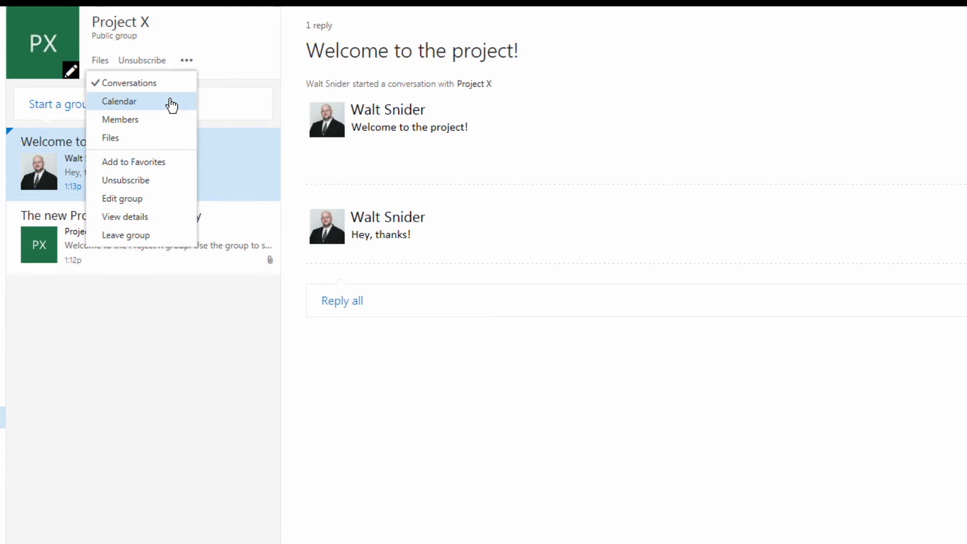
click(119, 101)
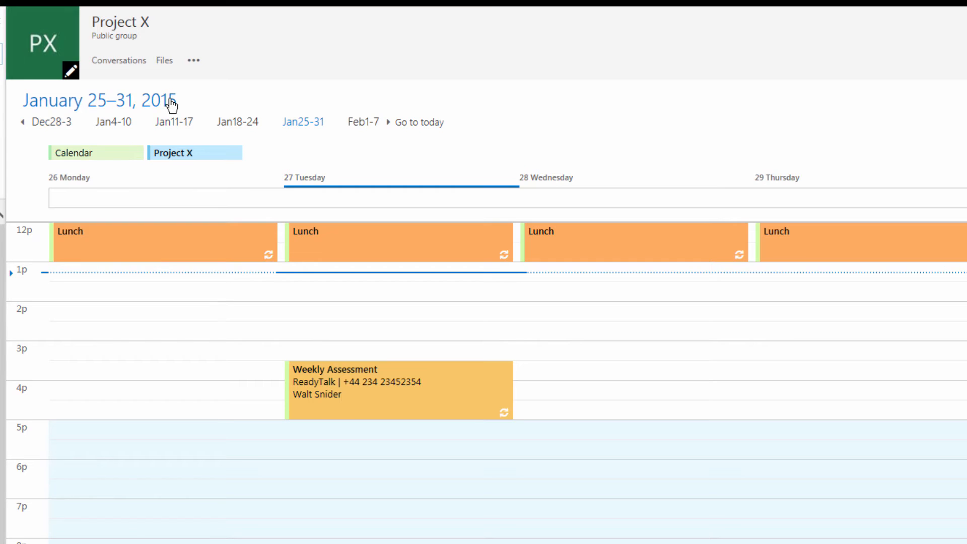
mouse_move(197, 154)
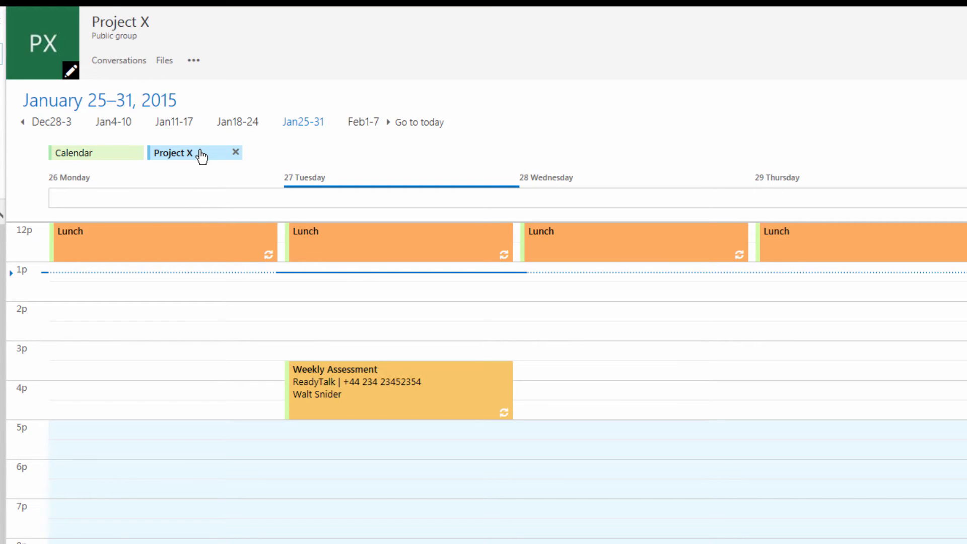
click(72, 152)
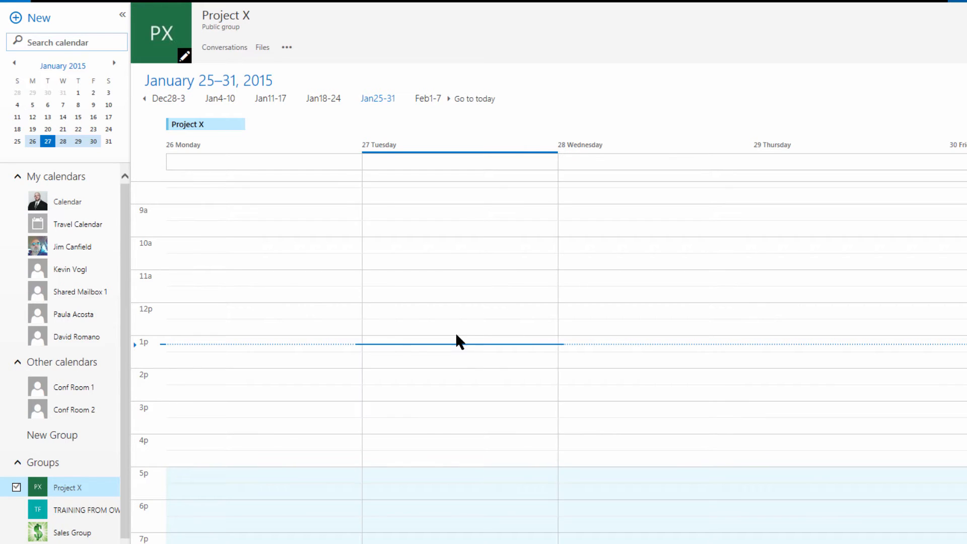
mouse_move(583, 309)
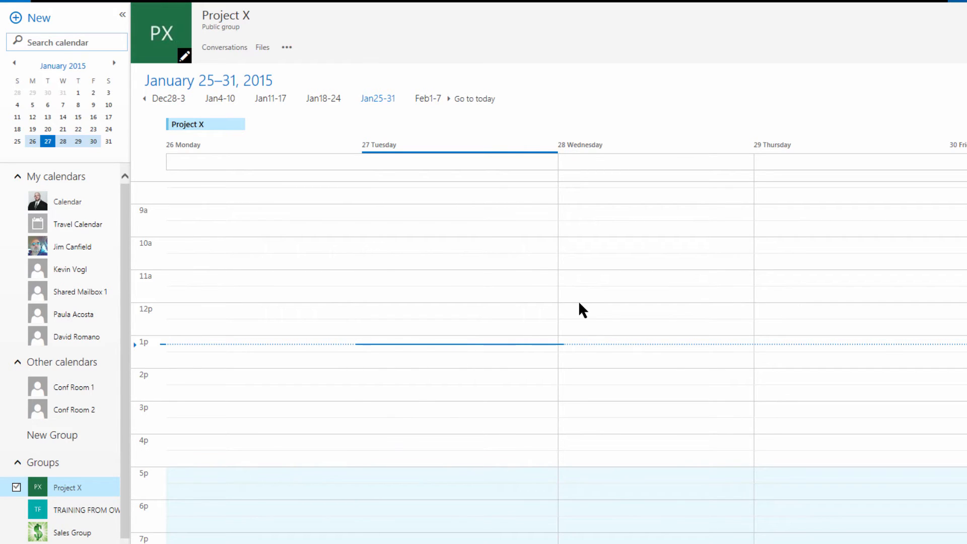
Create a Whiteboard Meeting event in the Wednesday 28 January afternoon slot
click(656, 344)
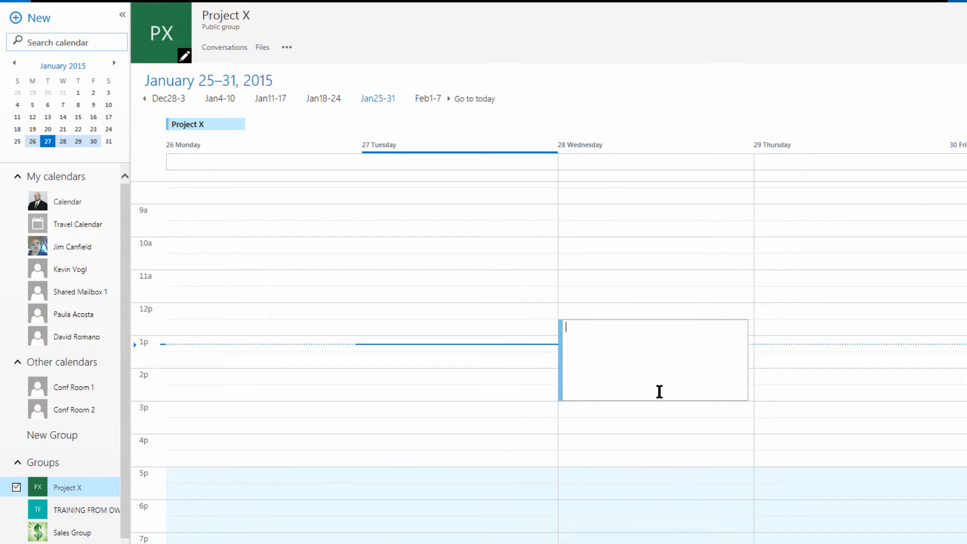
text(w)
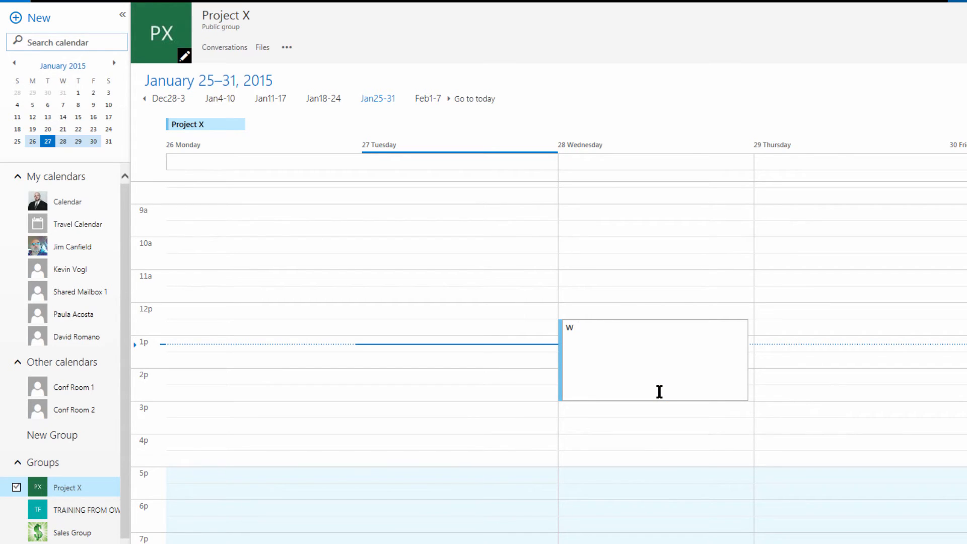
text(Whiteboard Meeting)
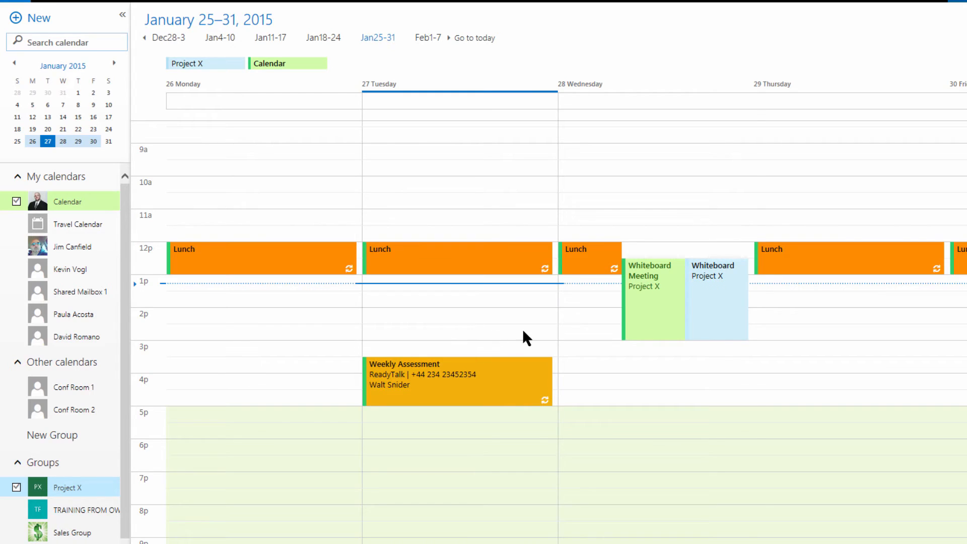
mouse_move(656, 311)
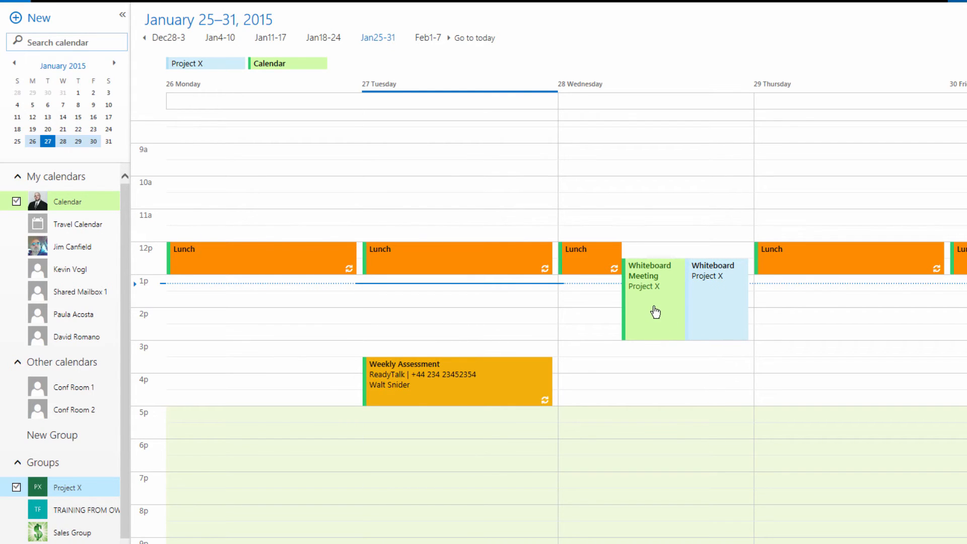
mouse_move(657, 308)
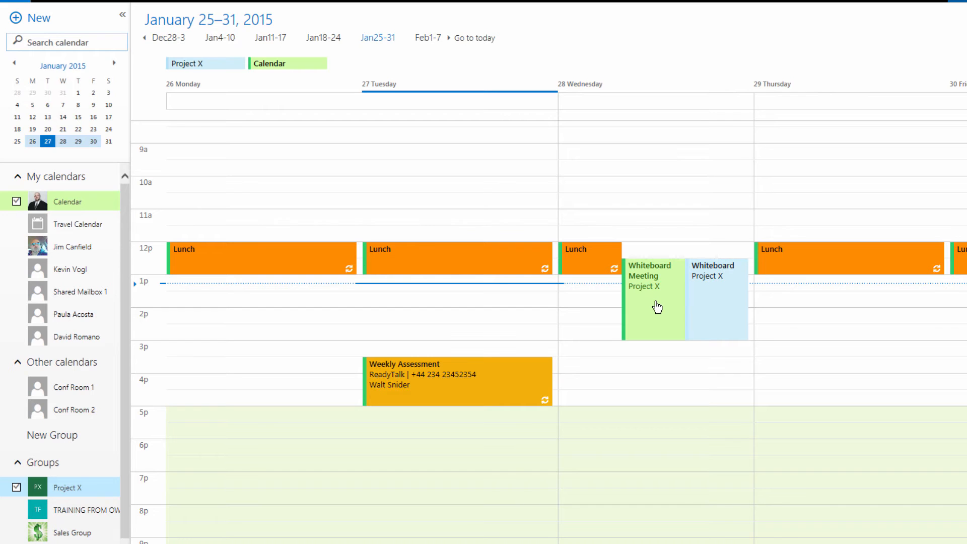
mouse_move(658, 307)
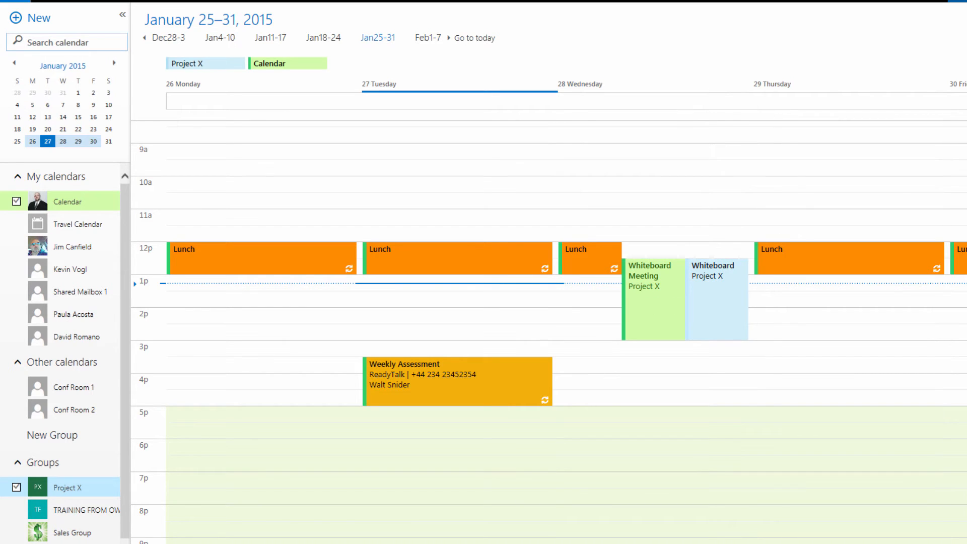
scroll(up, 3)
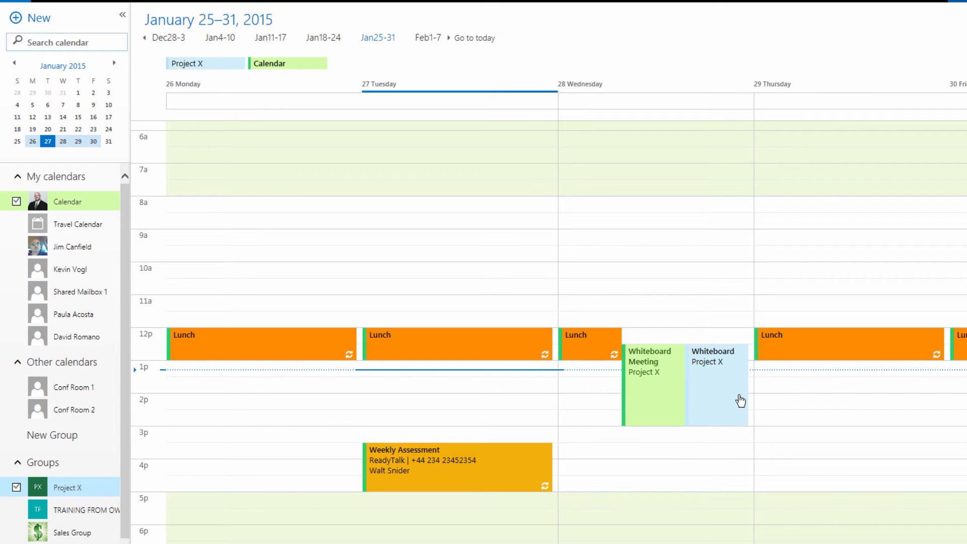
mouse_move(276, 112)
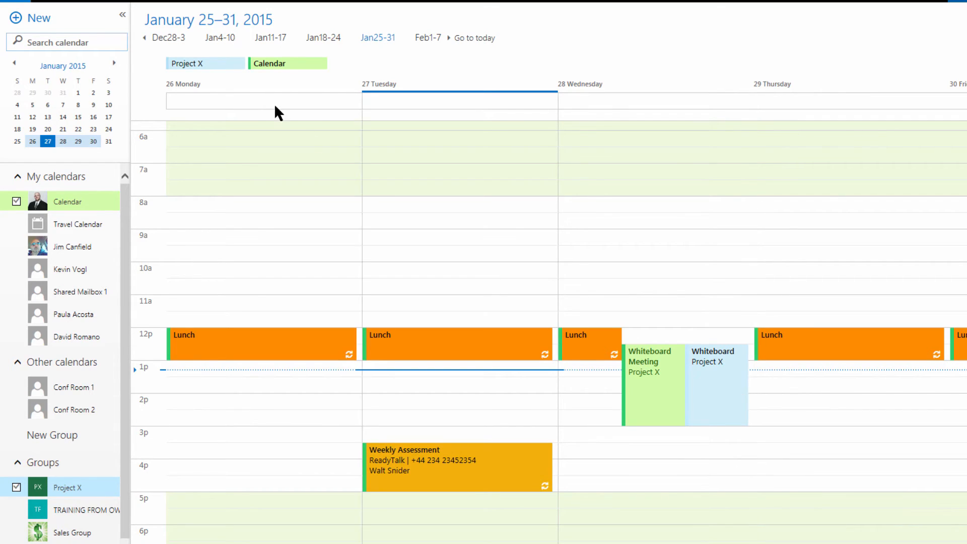
View the Project X member list, then go to the group's Files library
click(68, 488)
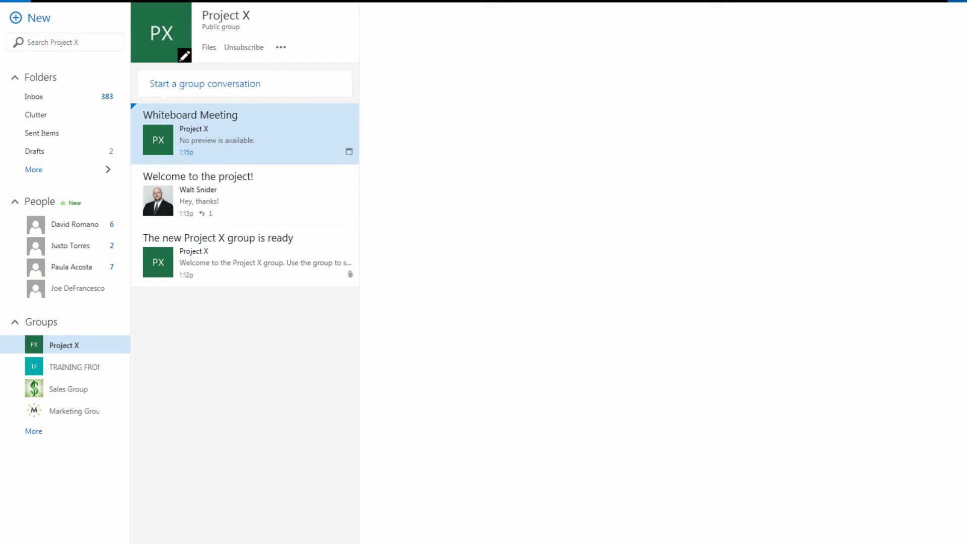
click(281, 47)
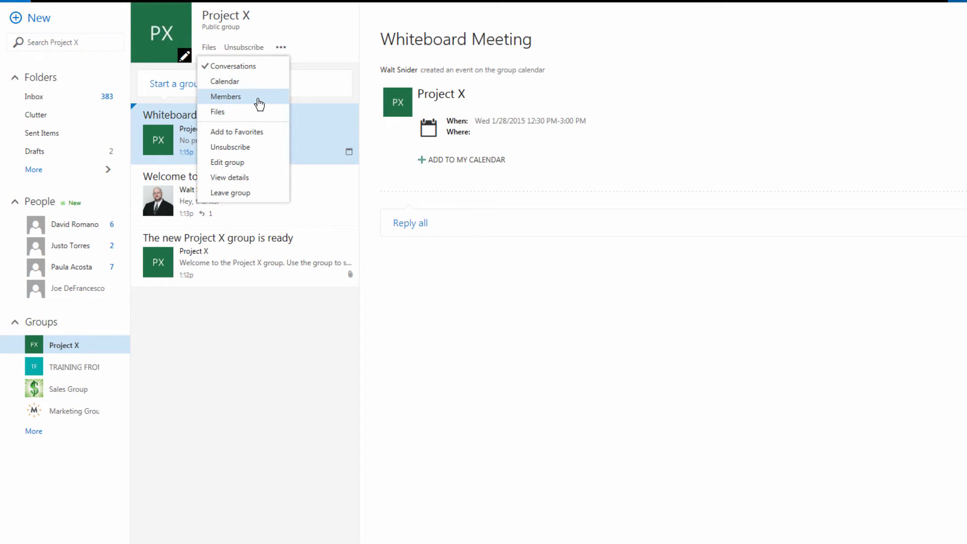
click(226, 97)
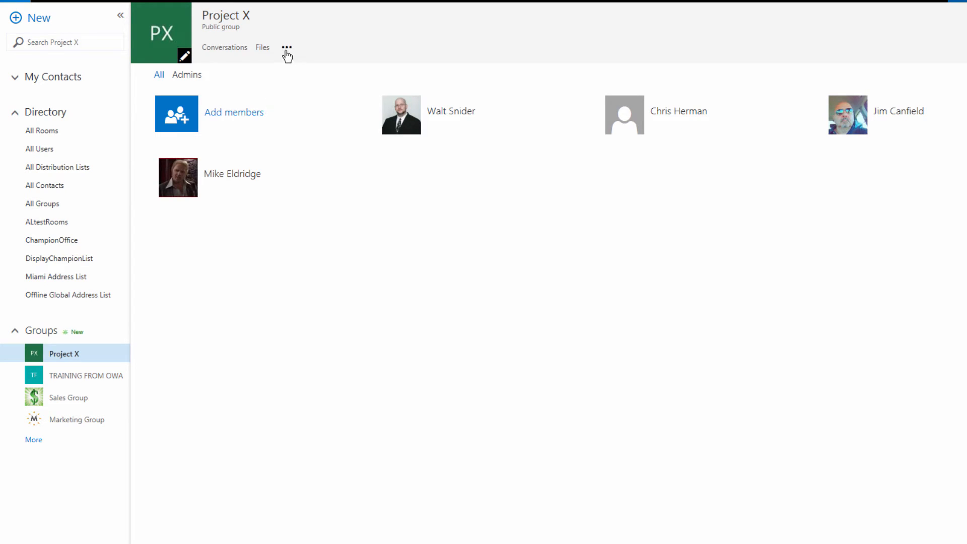
click(262, 47)
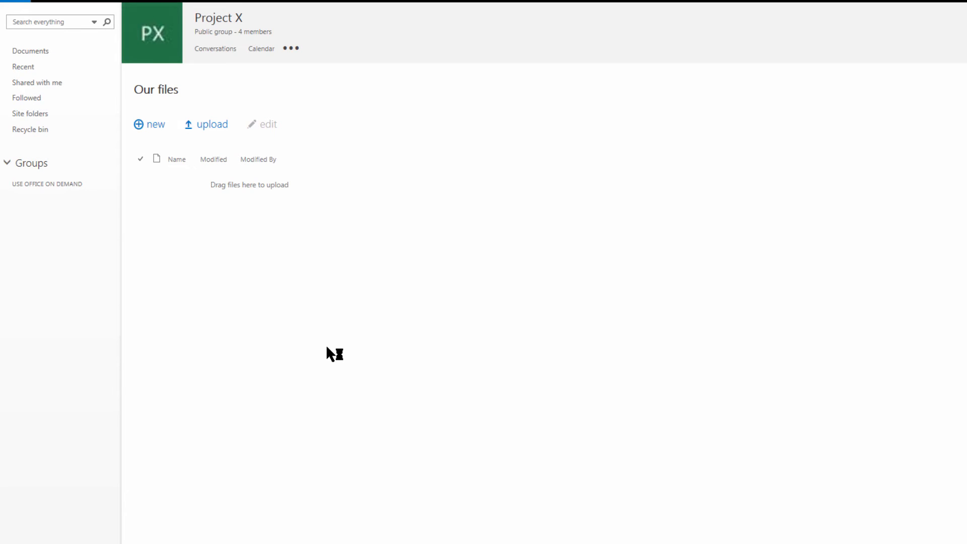
Browse the new-file options, then bring up the document upload dialog for Our files
click(31, 164)
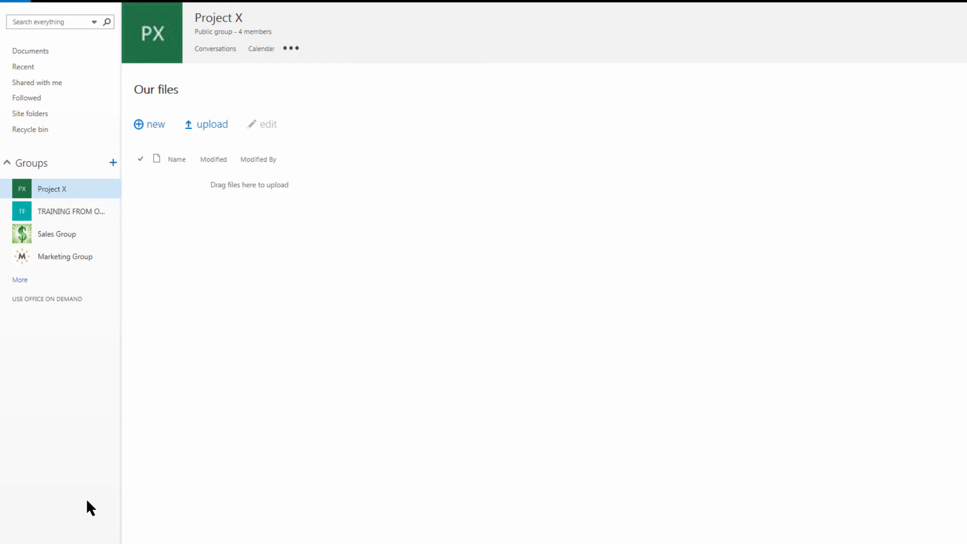
mouse_move(77, 323)
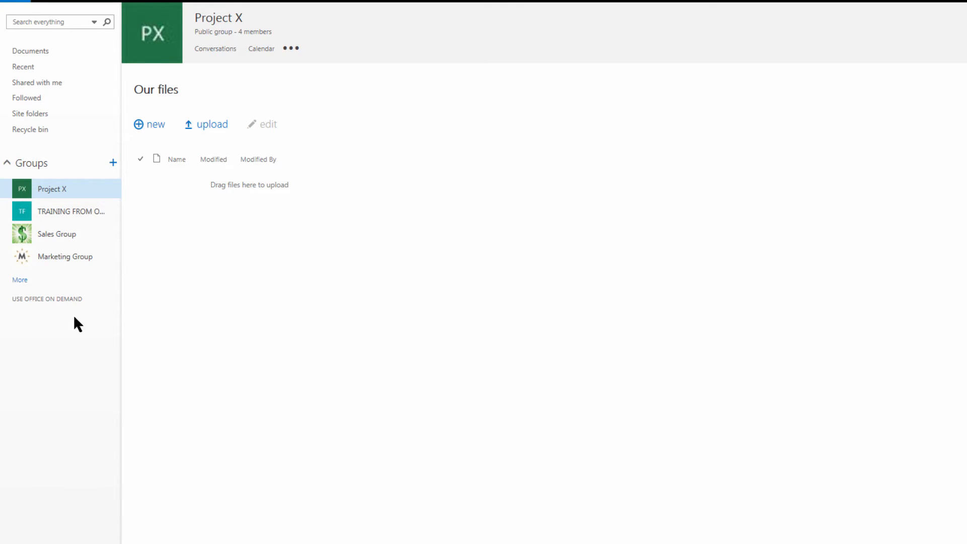
click(150, 124)
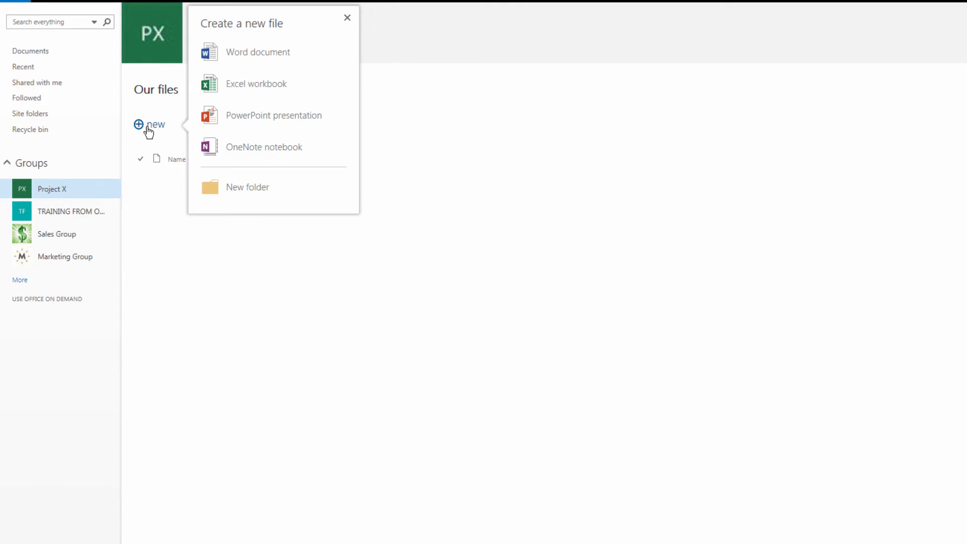
click(346, 17)
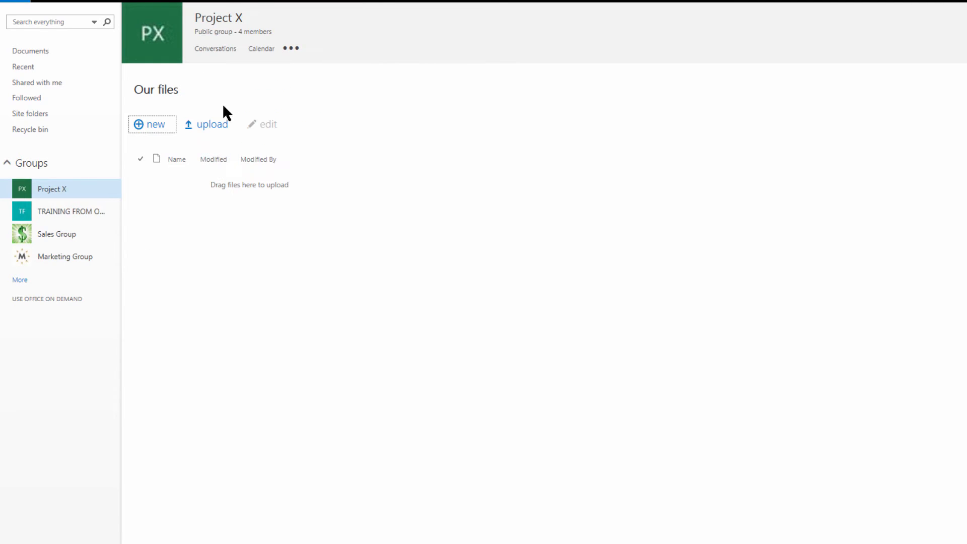
click(209, 124)
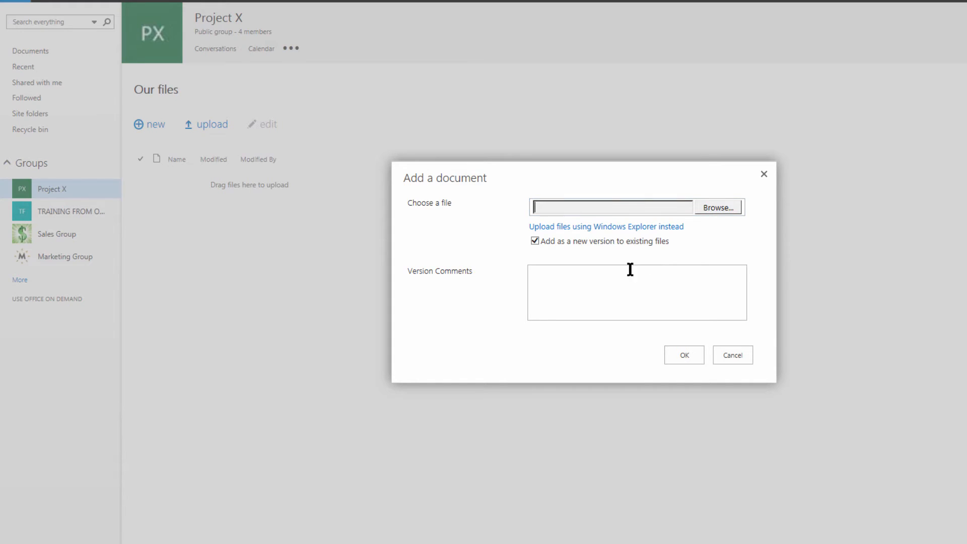
mouse_move(424, 314)
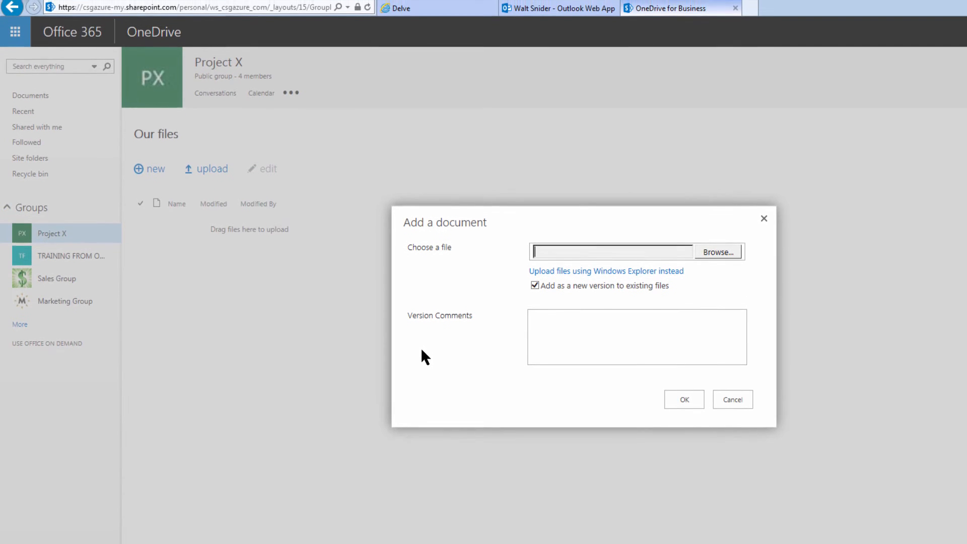
Browse for the nine Excel workbooks, including invoice, and confirm the upload to Project X
click(716, 251)
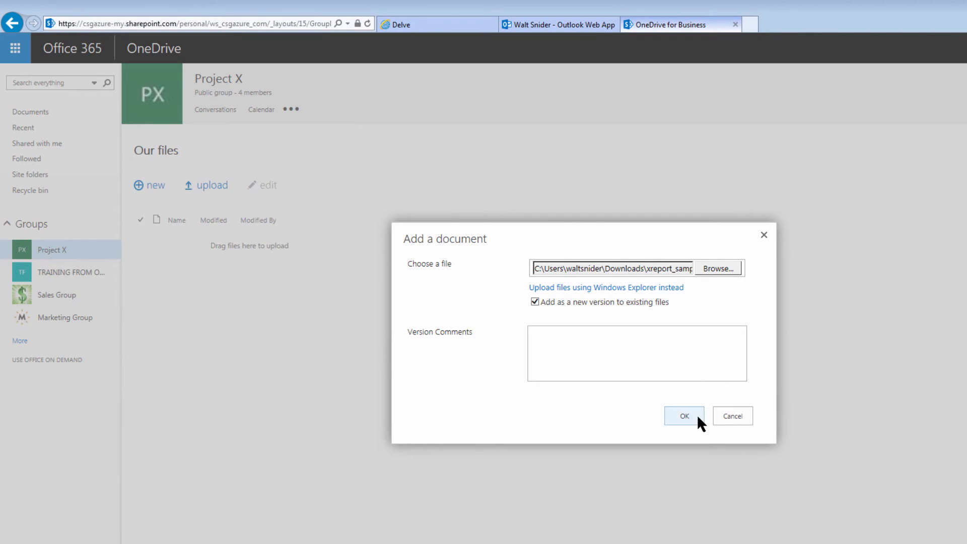
click(684, 416)
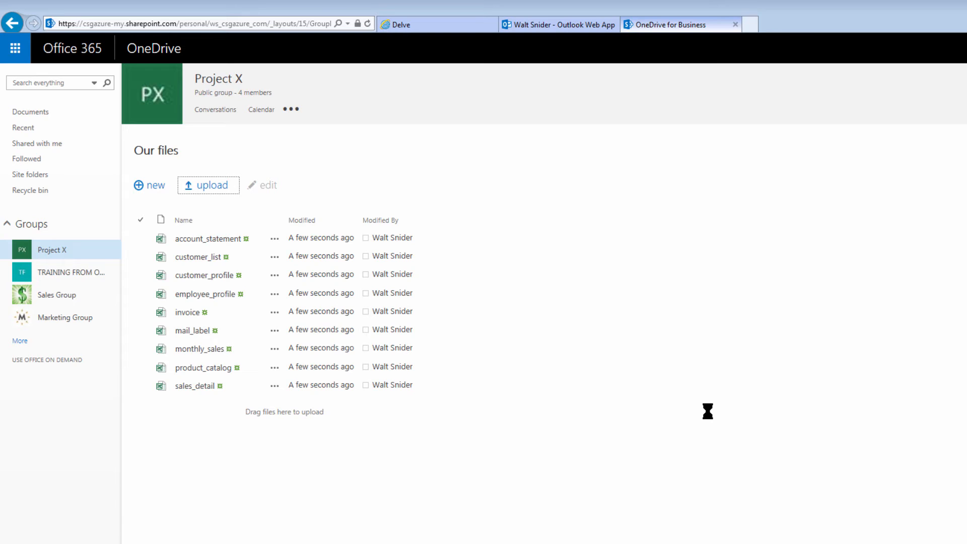
mouse_move(726, 384)
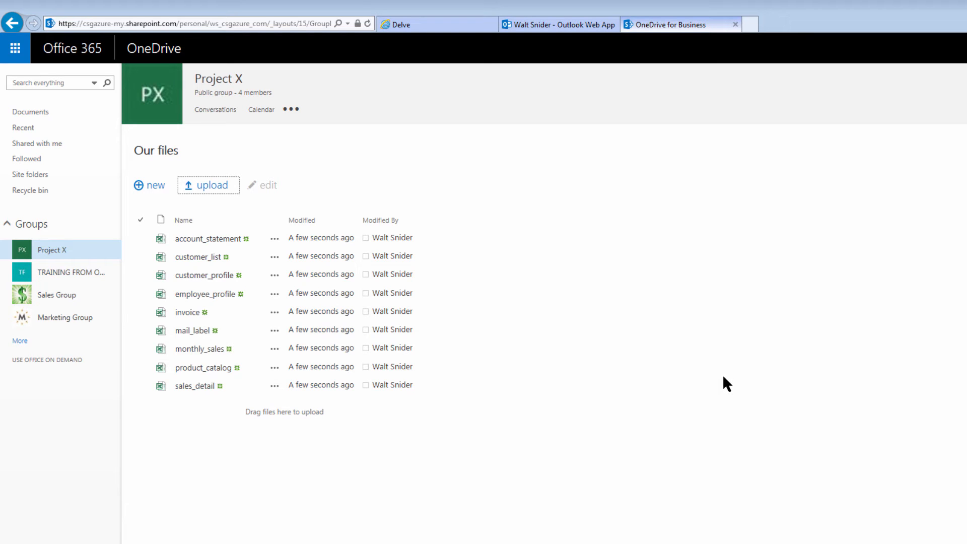
mouse_move(224, 429)
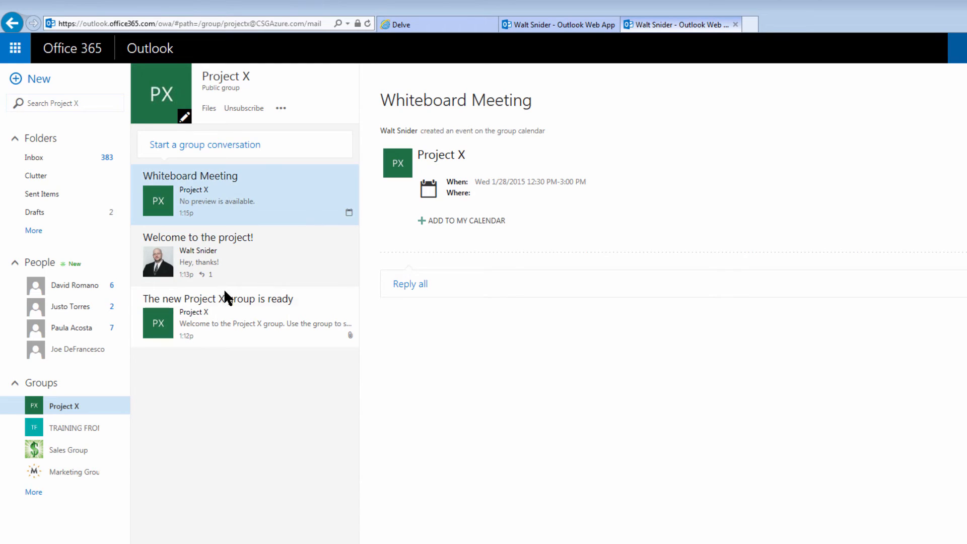
mouse_move(229, 264)
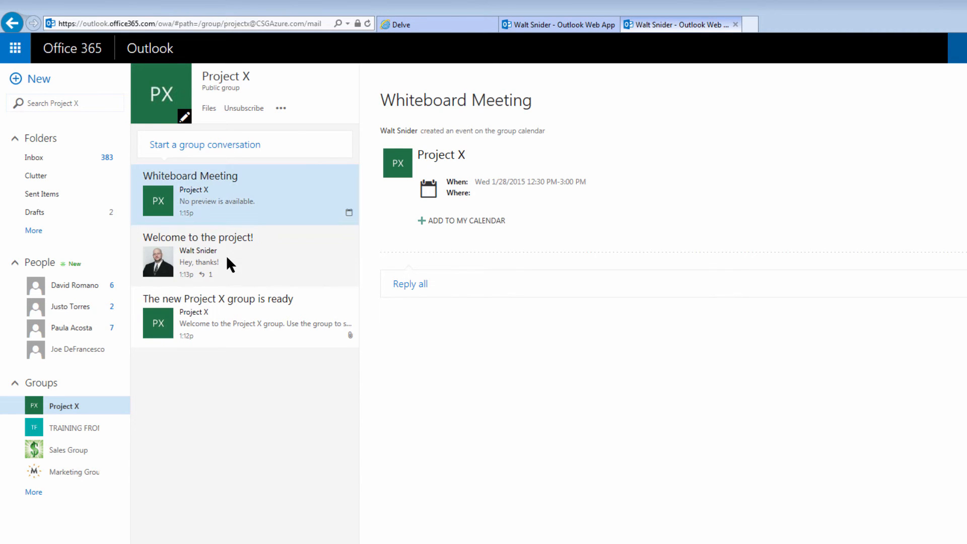
Open the Welcome to the project! conversation in the Project X group
click(199, 255)
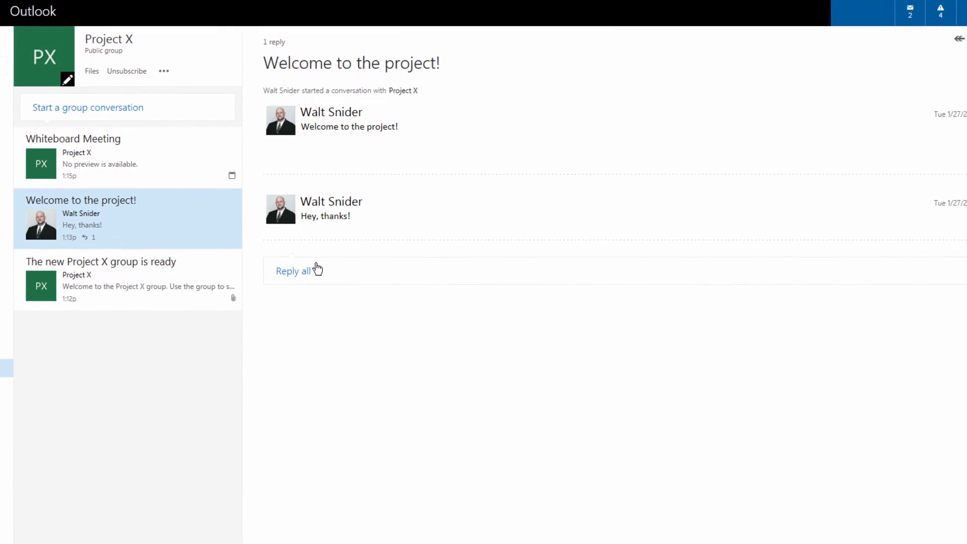
Reply all to the welcome thread sharing invoice.xls from Project X as an editable OneDrive link
click(293, 271)
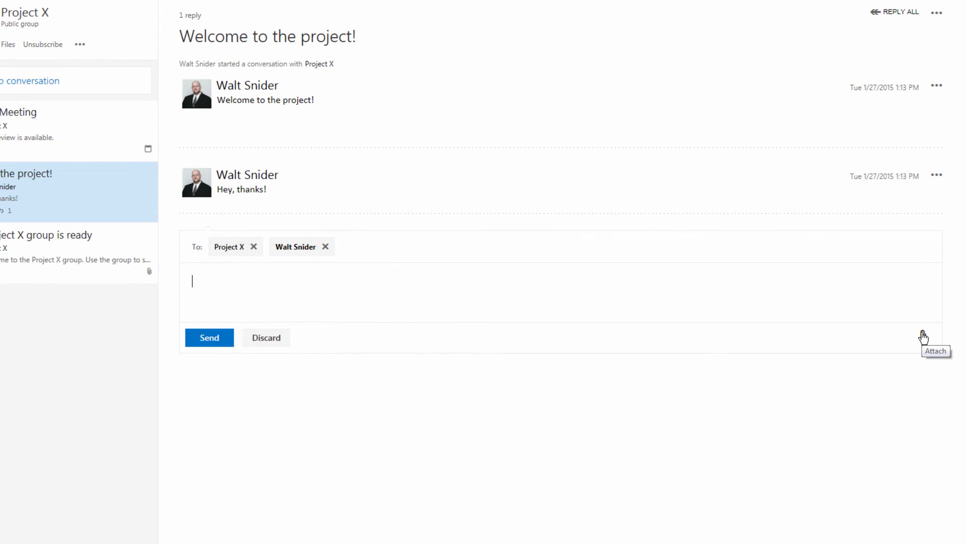
click(933, 338)
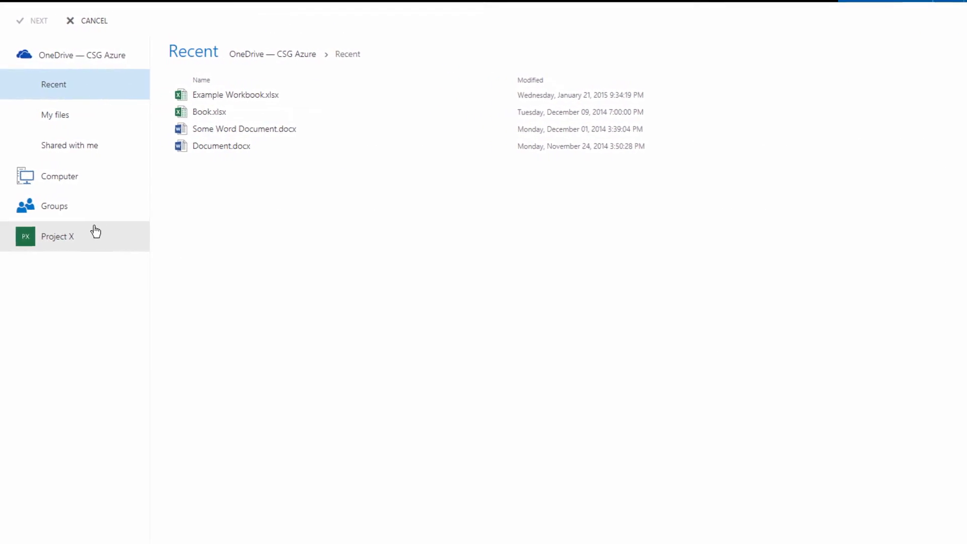
click(56, 236)
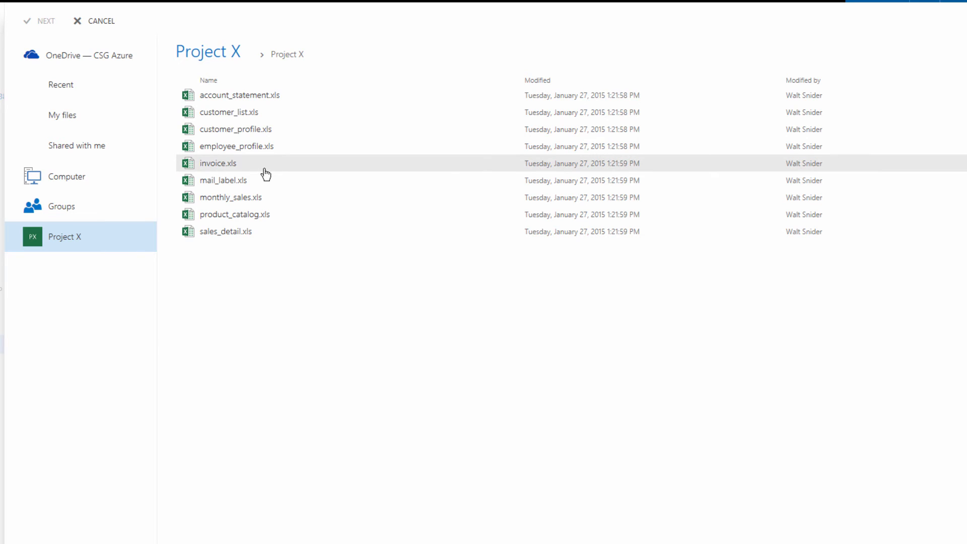
click(217, 163)
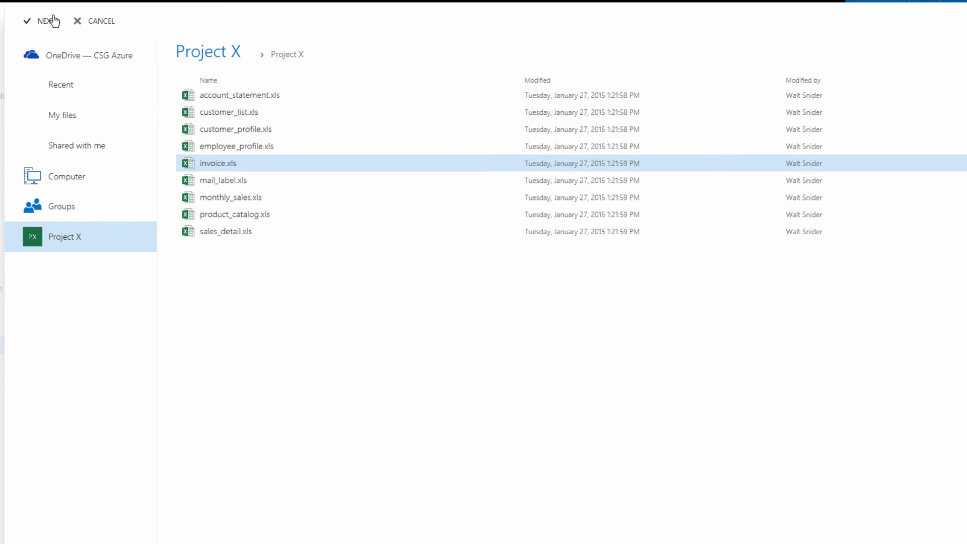
click(45, 20)
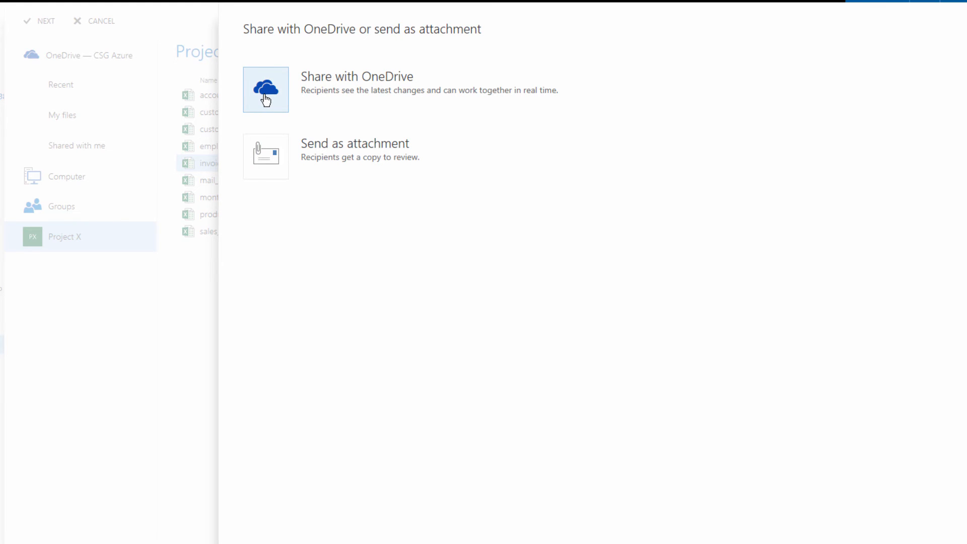
mouse_move(271, 103)
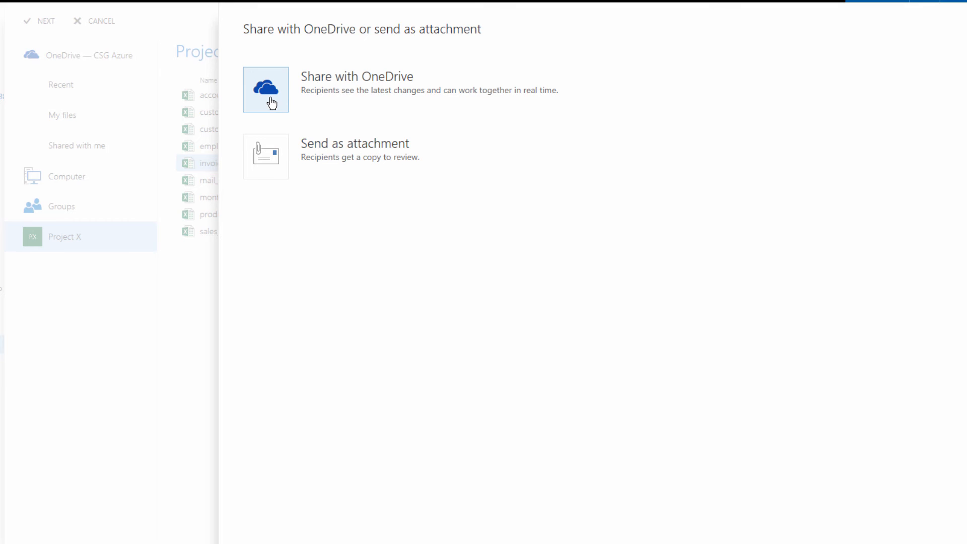
click(265, 89)
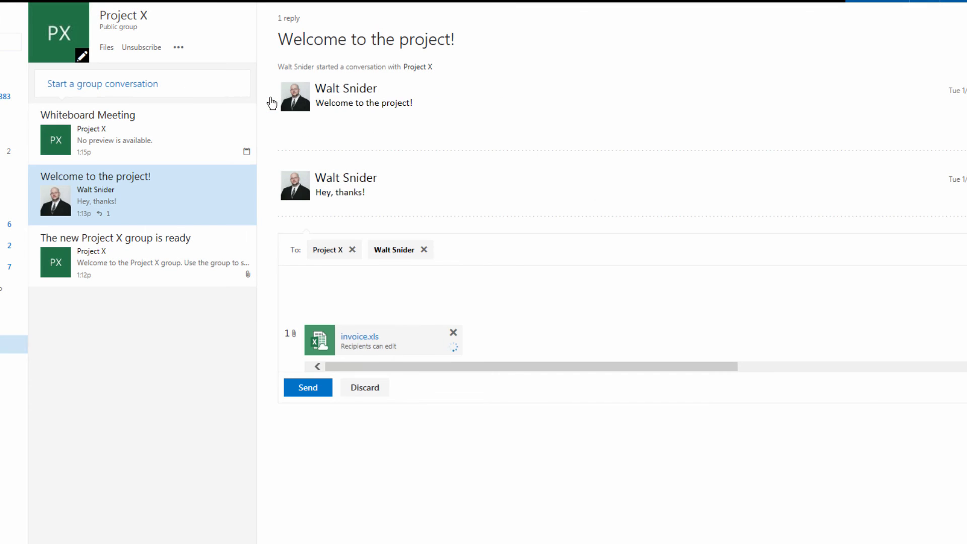
mouse_move(453, 347)
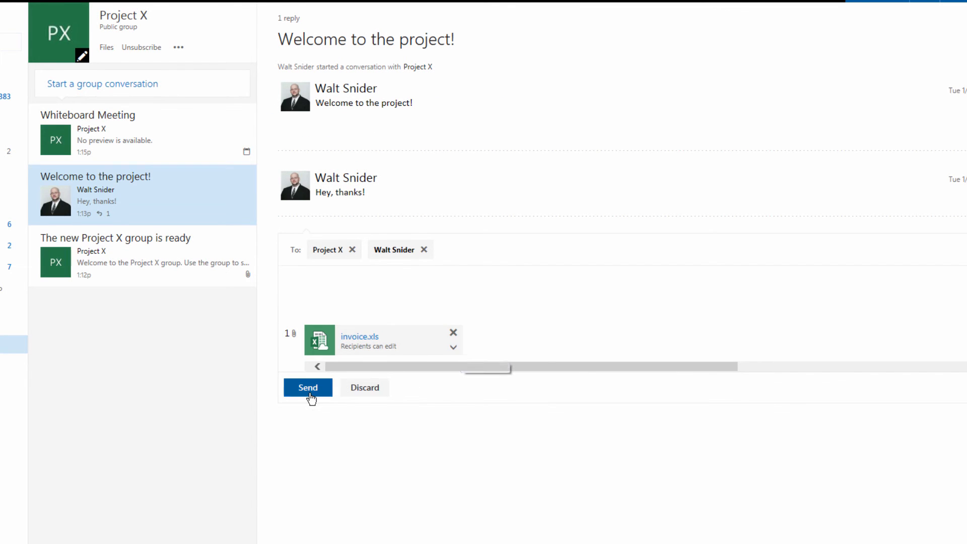
click(308, 387)
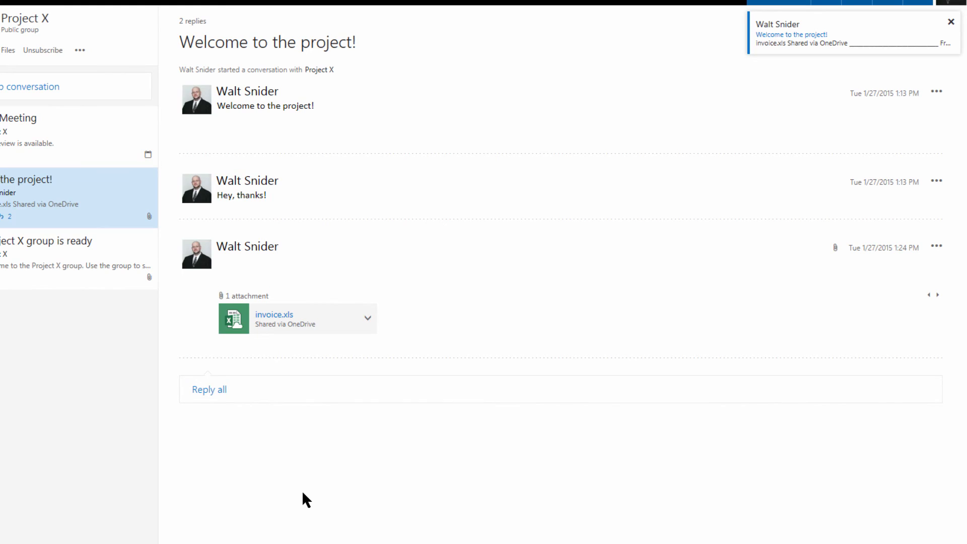
mouse_move(883, 48)
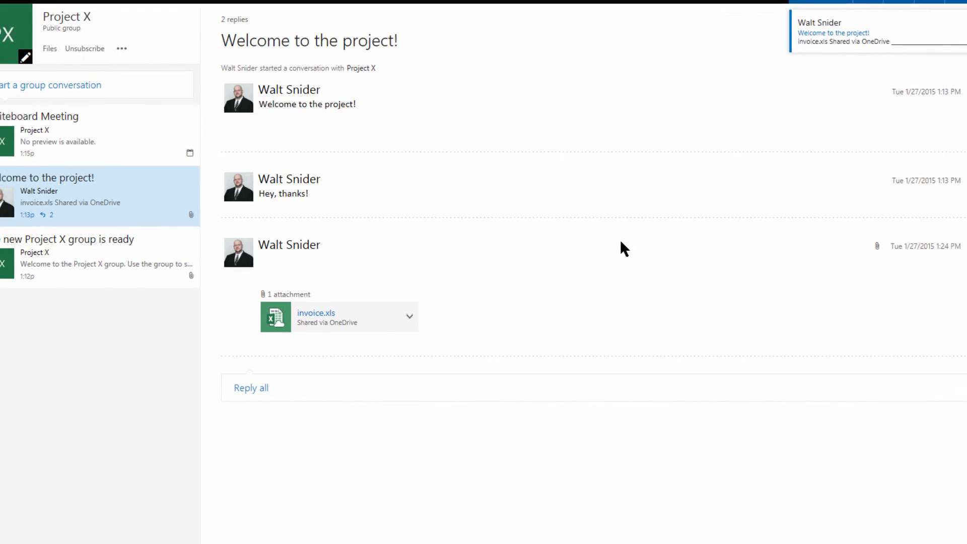
click(250, 388)
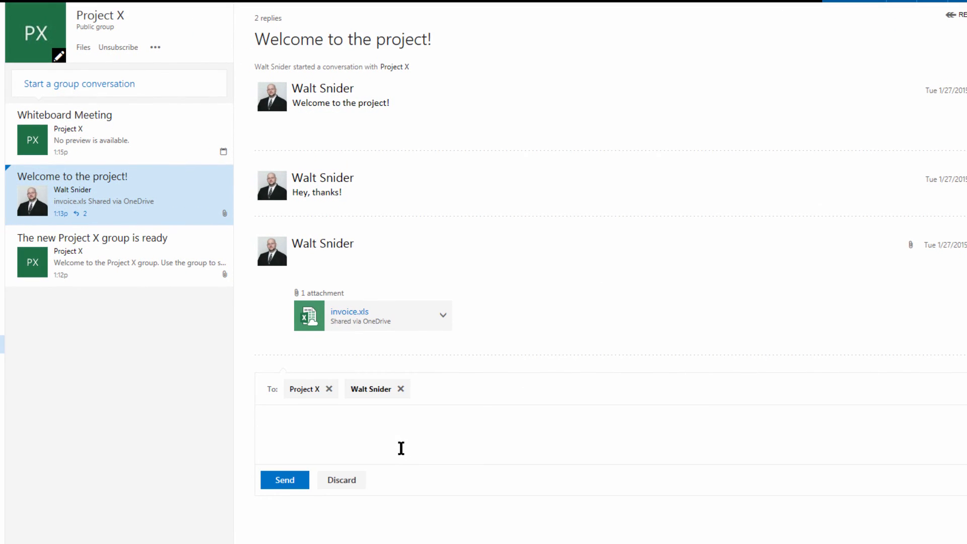
mouse_move(82, 47)
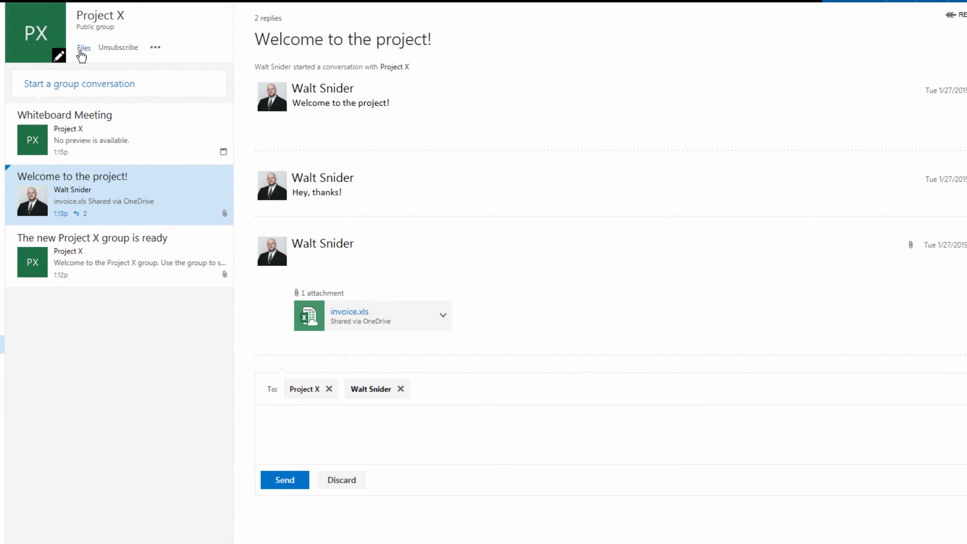
Create a new blank Excel workbook in the Project X group's file store
click(82, 48)
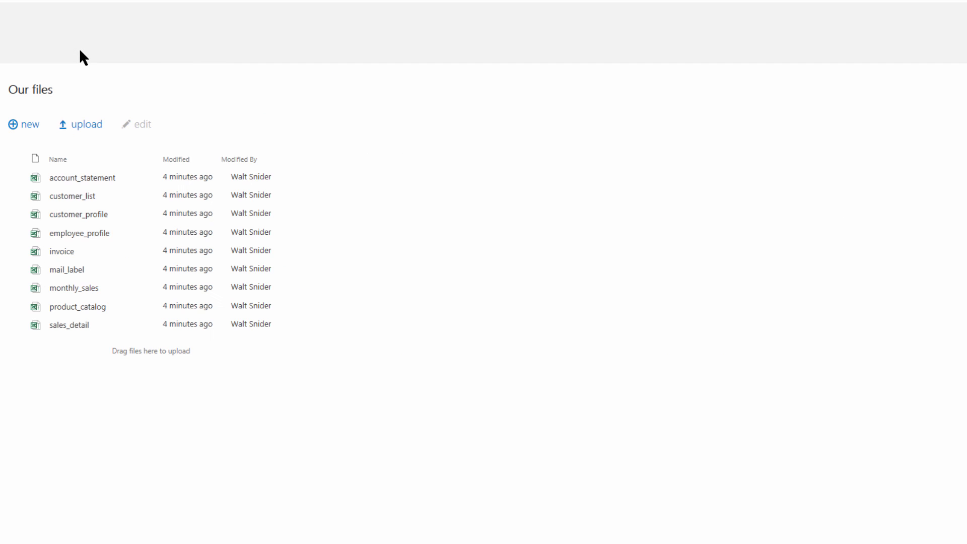
click(23, 124)
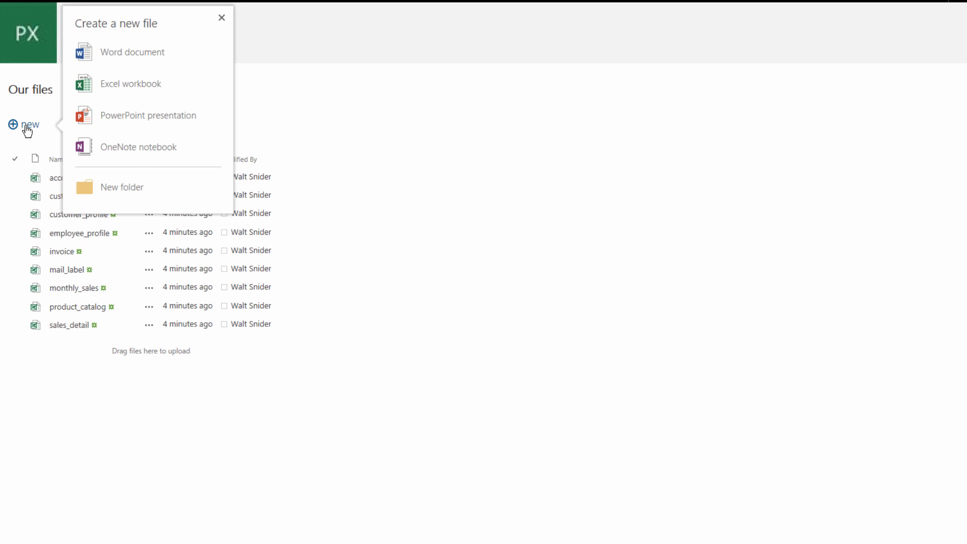
click(222, 17)
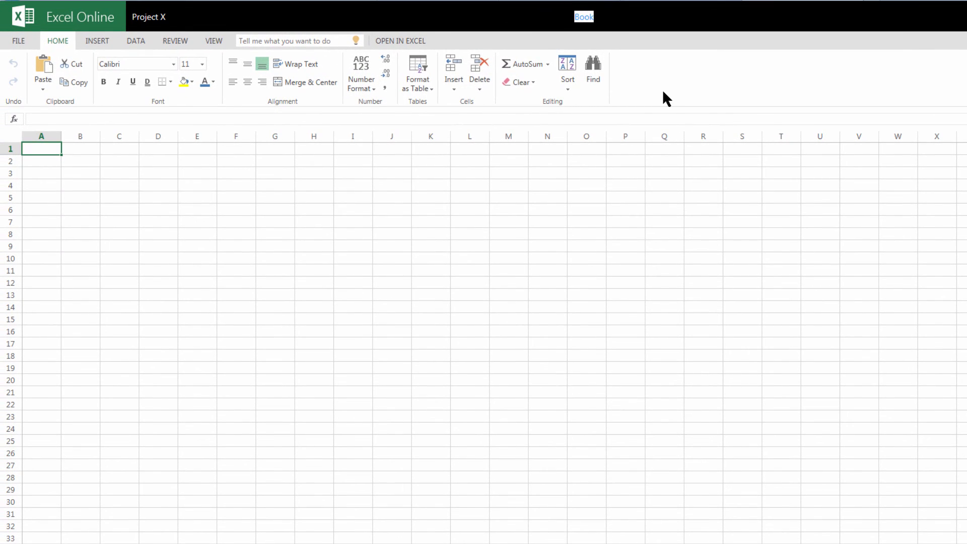
Rename the new workbook from Book to Statistics
text(Statistics)
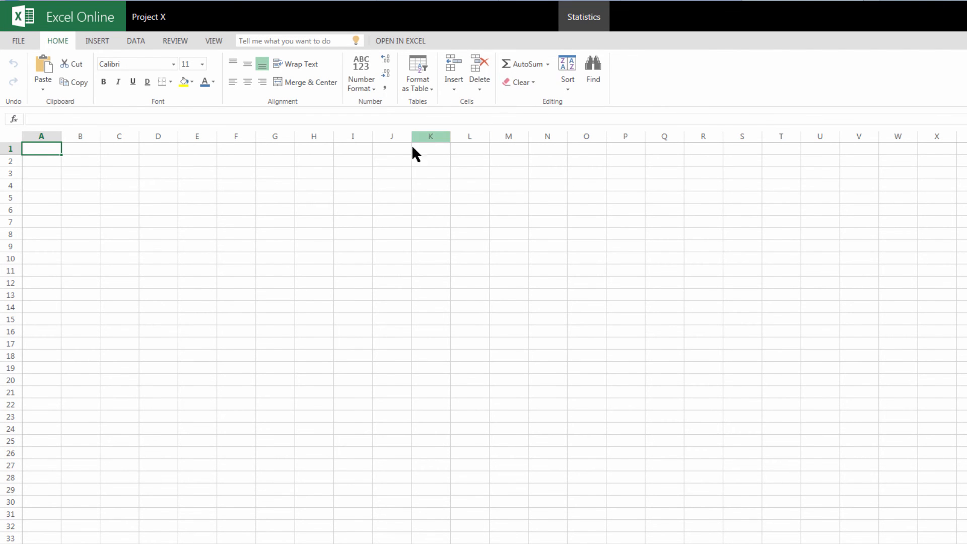
mouse_move(384, 171)
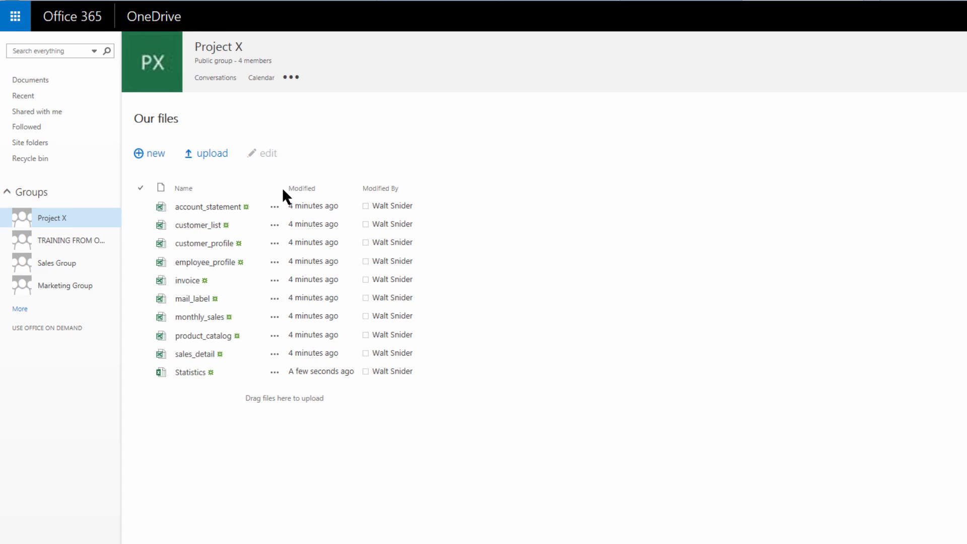
Return to the Project X conversations and open the Whiteboard Meeting event
click(198, 354)
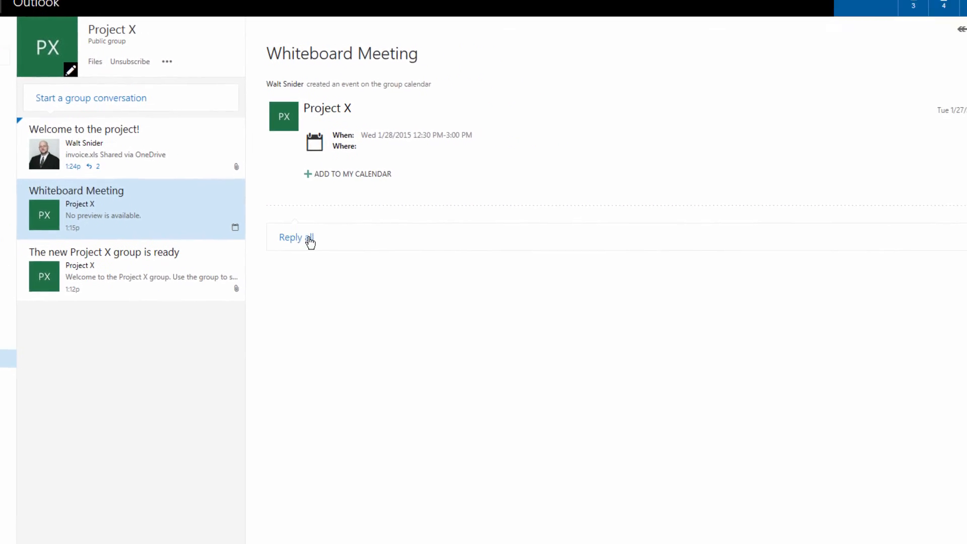
Reply all to Whiteboard Meeting sharing Statistics.xlsx from Project X as an editable OneDrive link
click(290, 238)
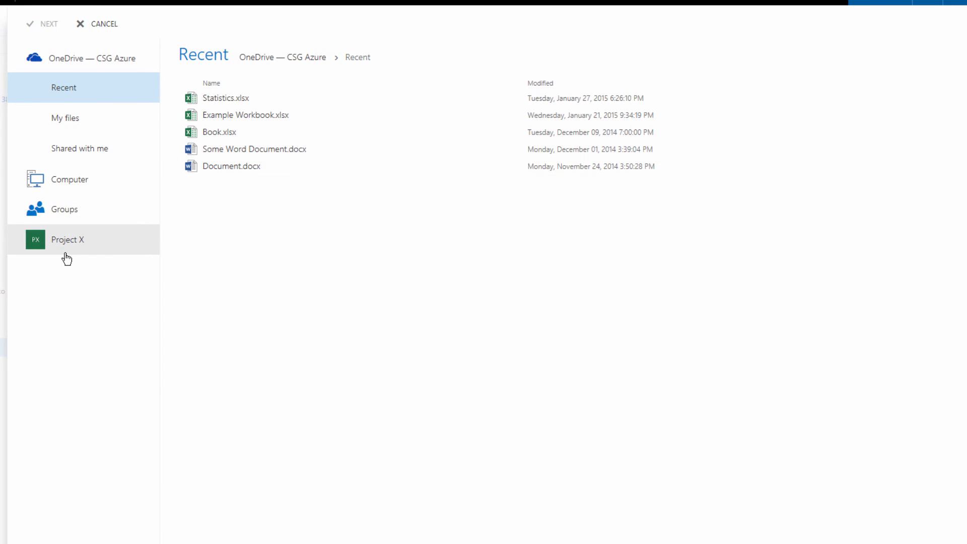
click(66, 240)
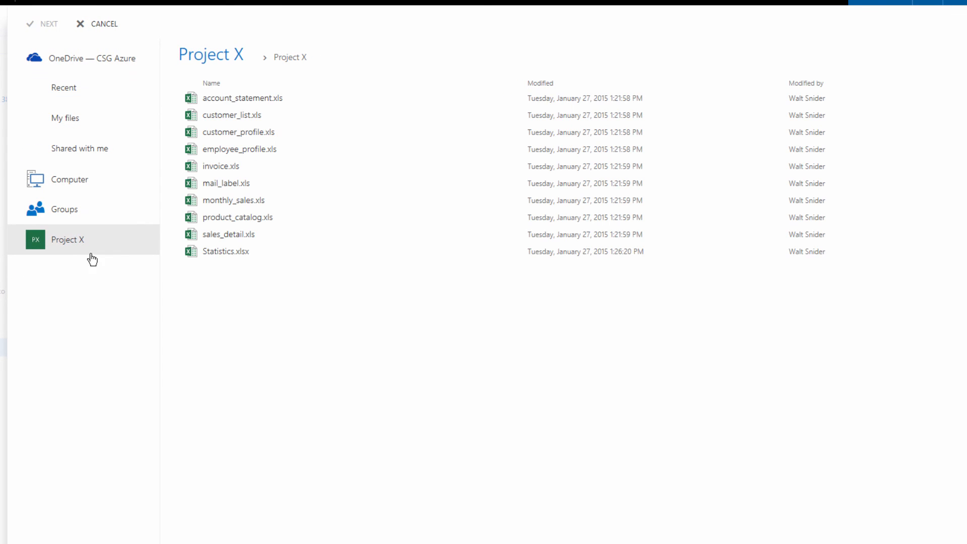
click(247, 251)
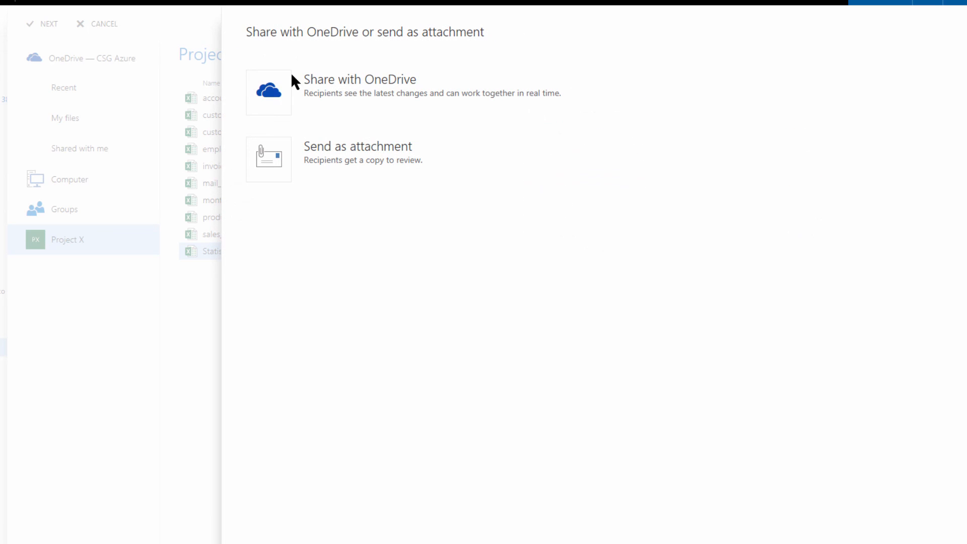
click(360, 78)
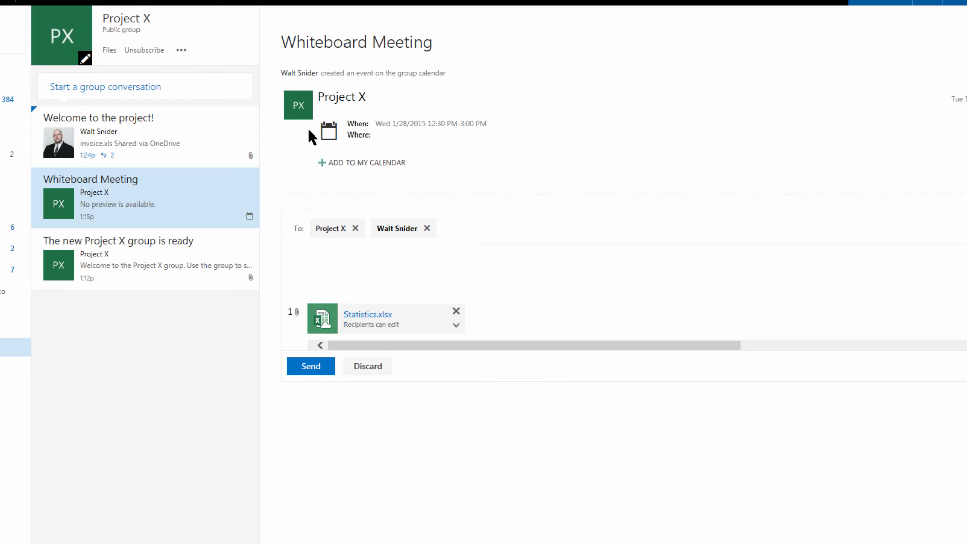
click(311, 366)
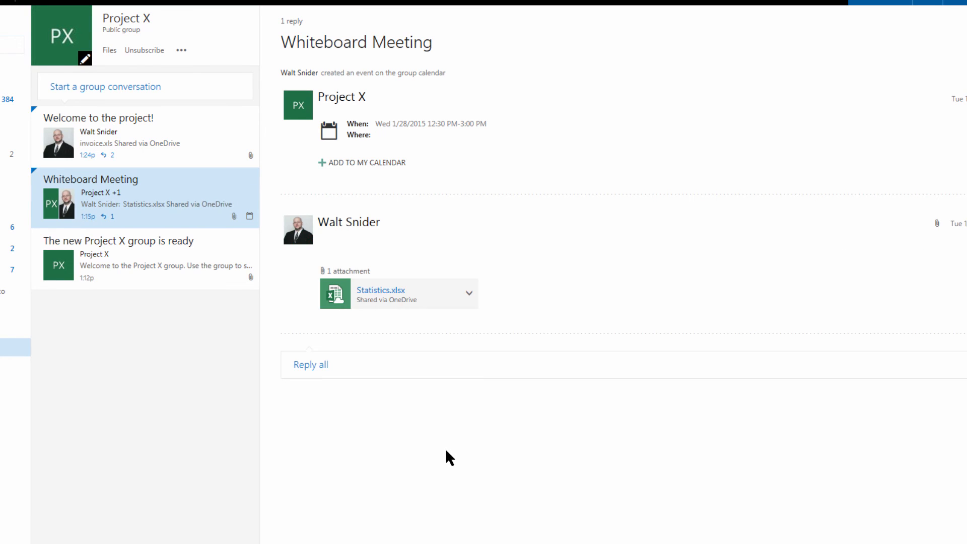
mouse_move(551, 299)
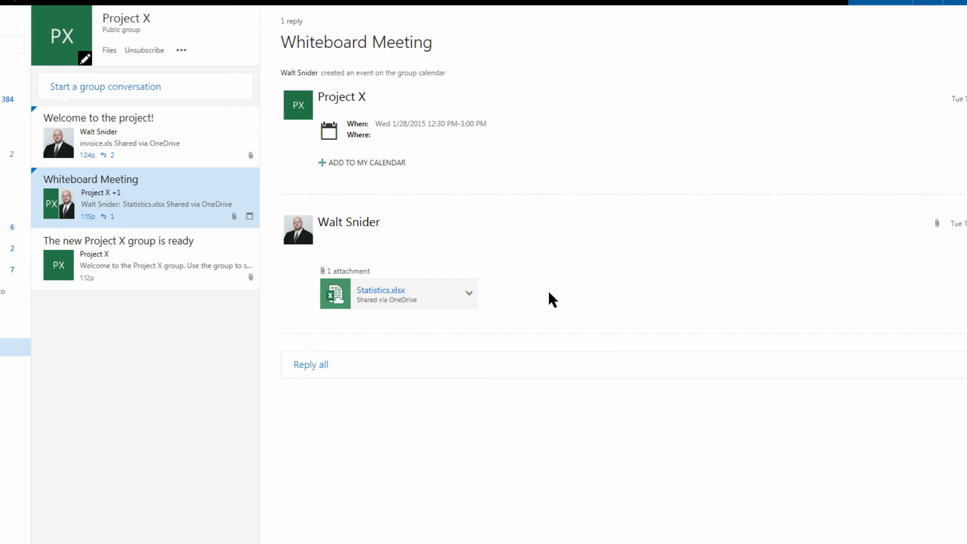
mouse_move(378, 291)
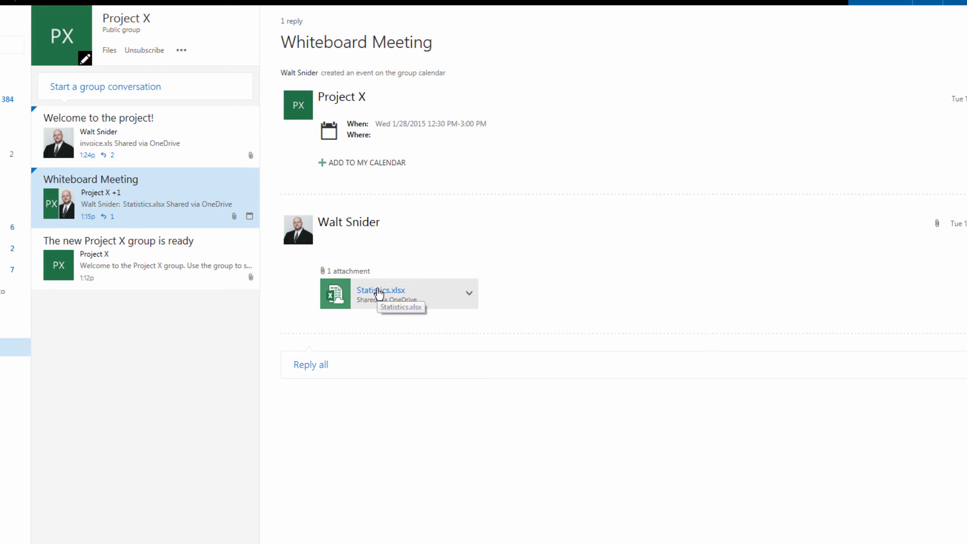
Open the shared Statistics.xlsx attachment in its Excel Online preview beside the conversation
click(381, 290)
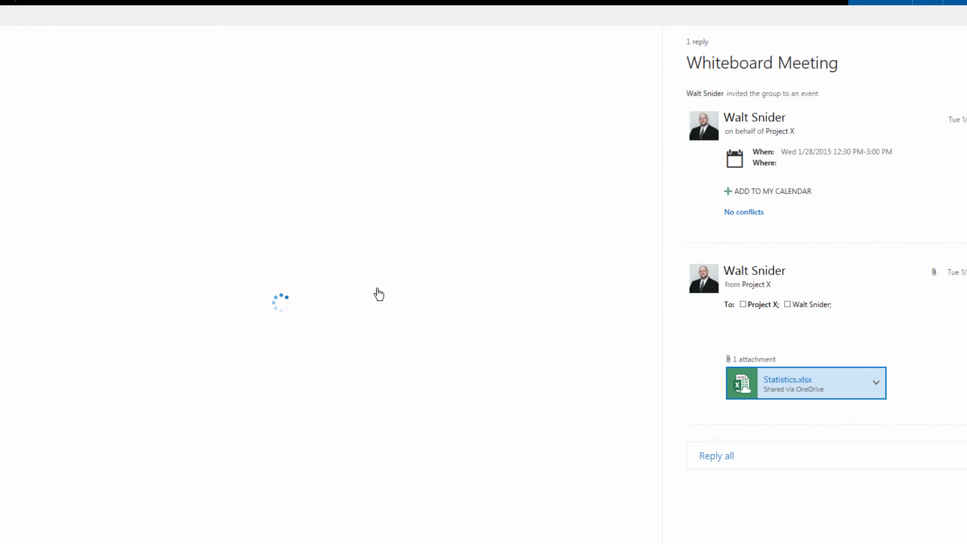
click(805, 382)
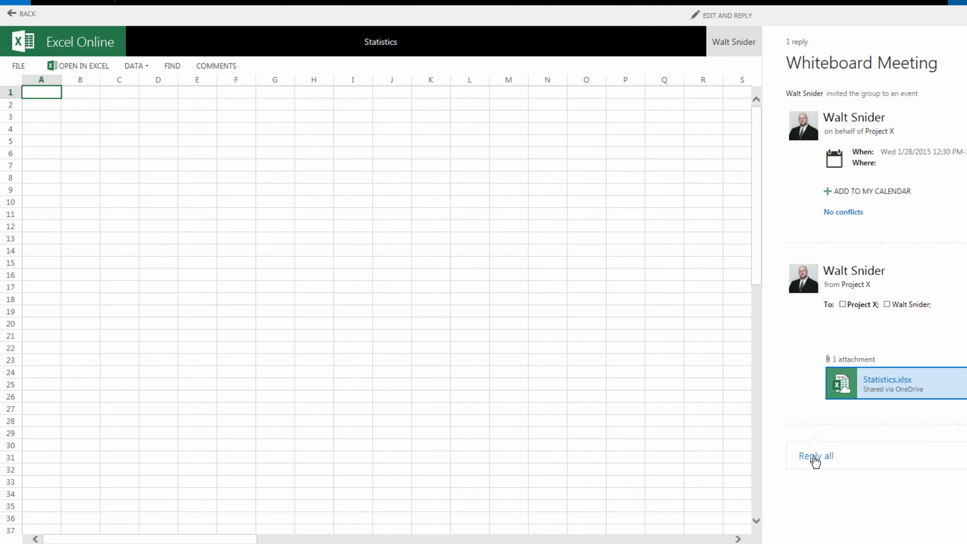
mouse_move(811, 461)
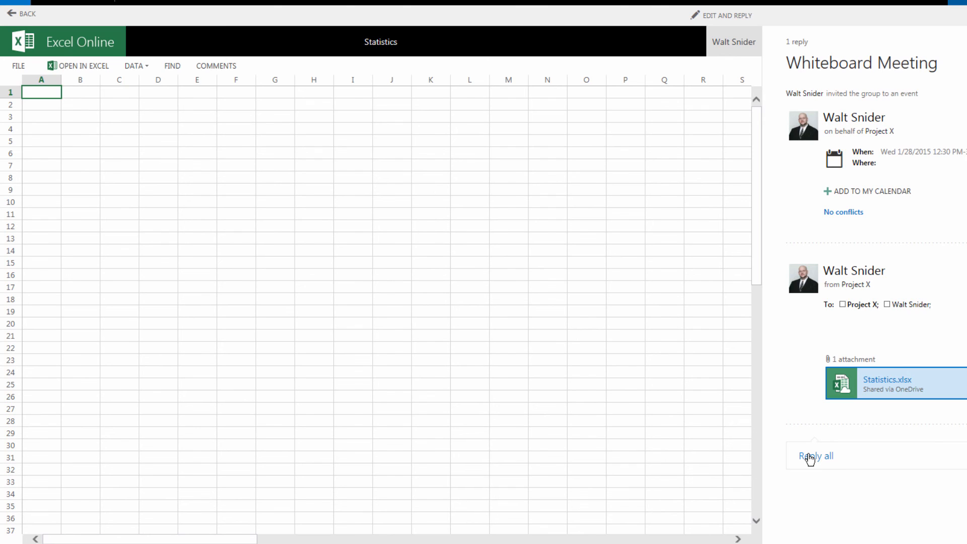
mouse_move(90, 159)
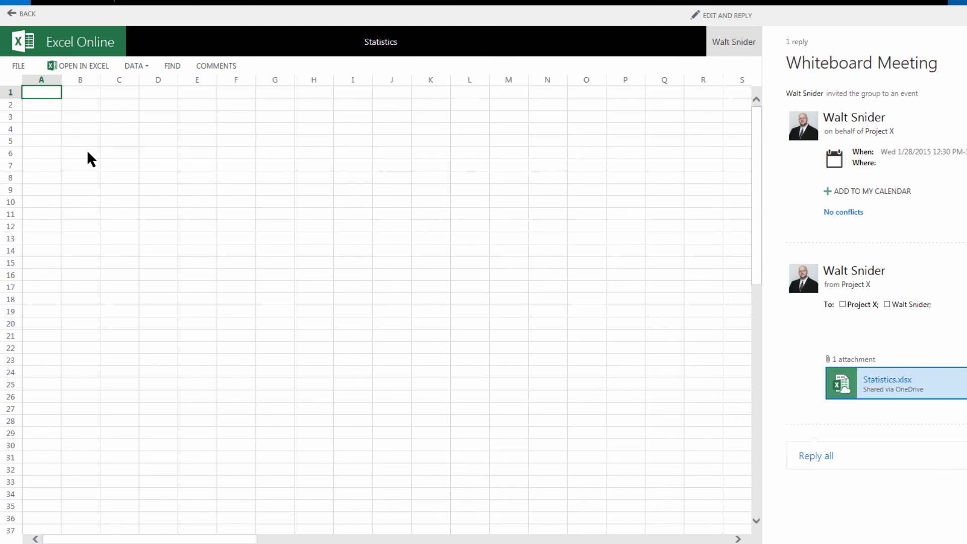